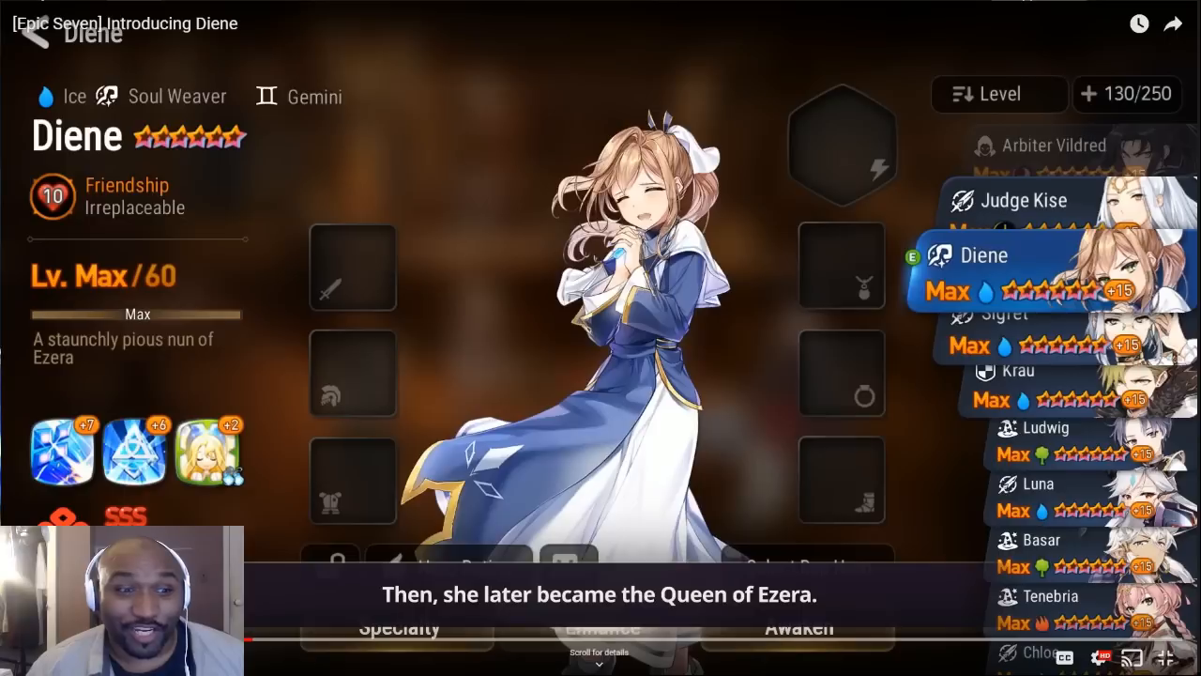
pyautogui.moveTo(338, 278)
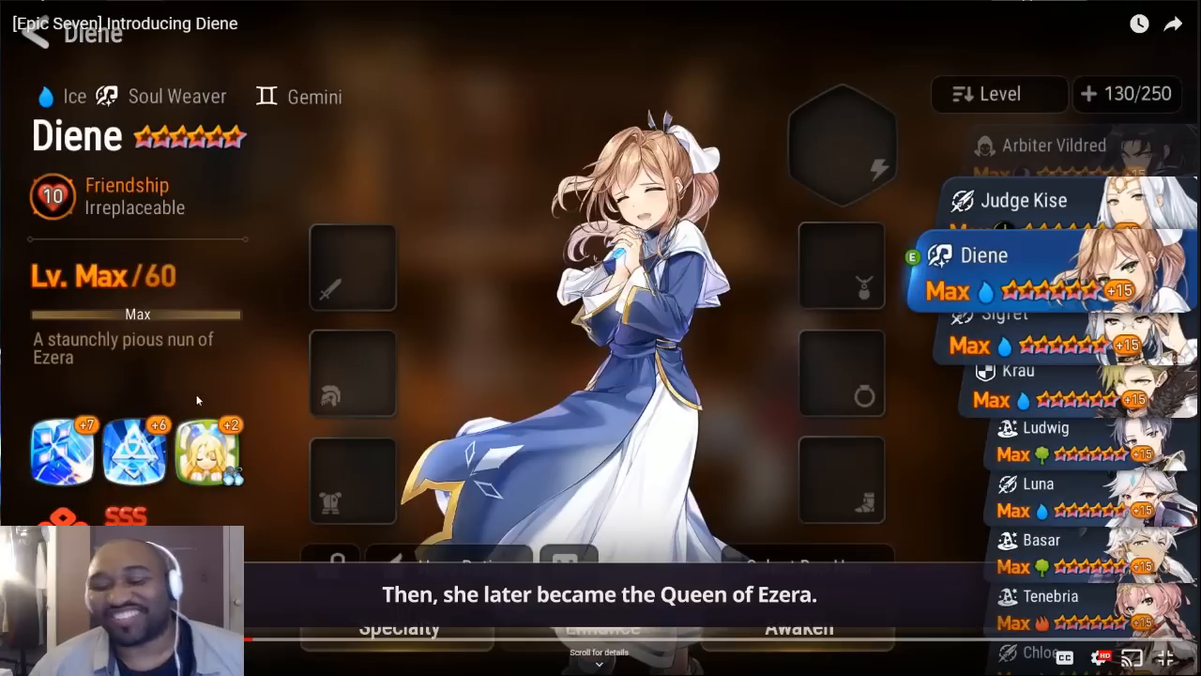
pyautogui.moveTo(246, 380)
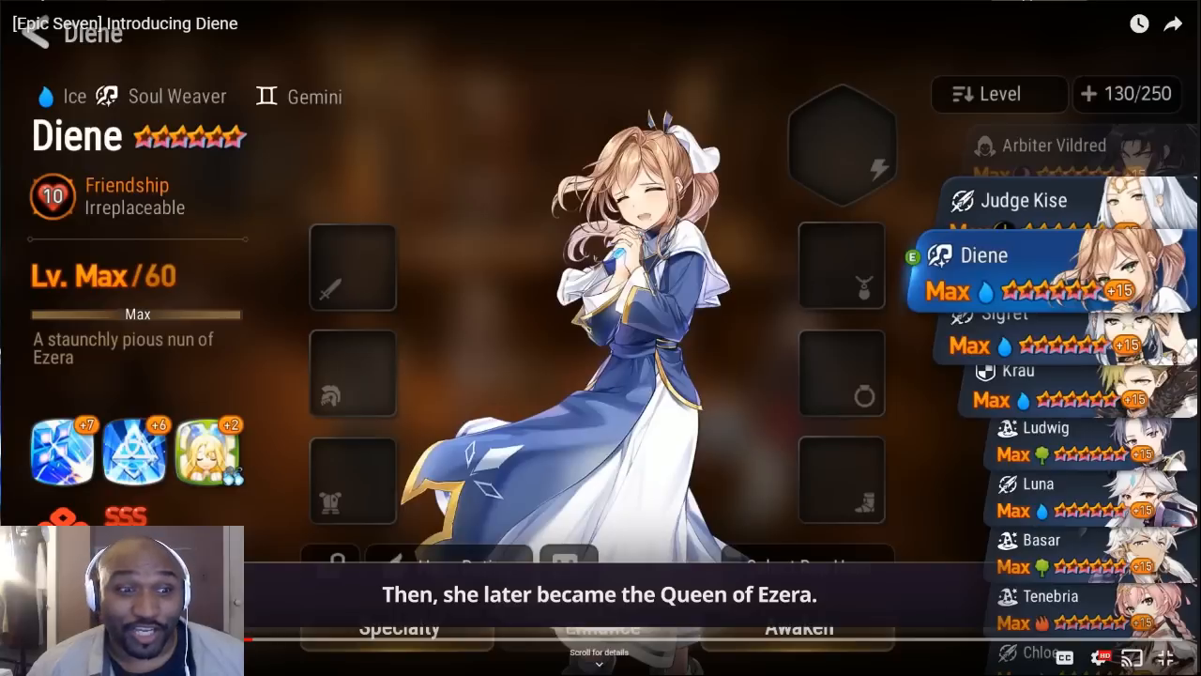
pyautogui.moveTo(317, 277)
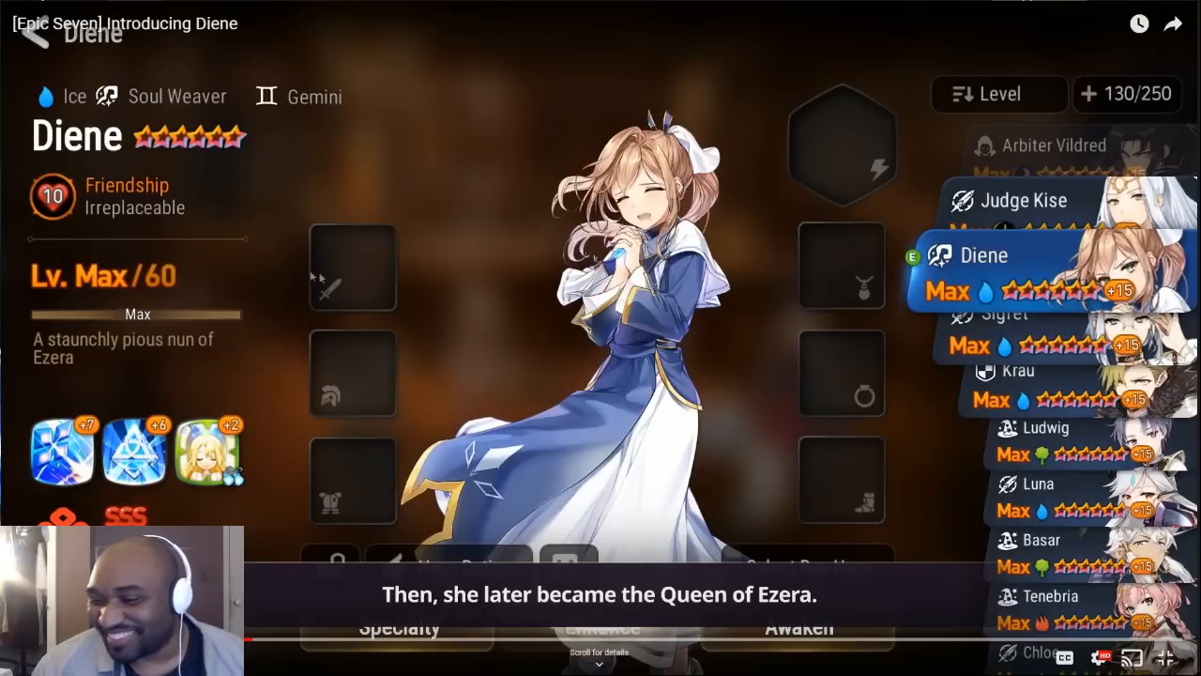
pyautogui.moveTo(235, 349)
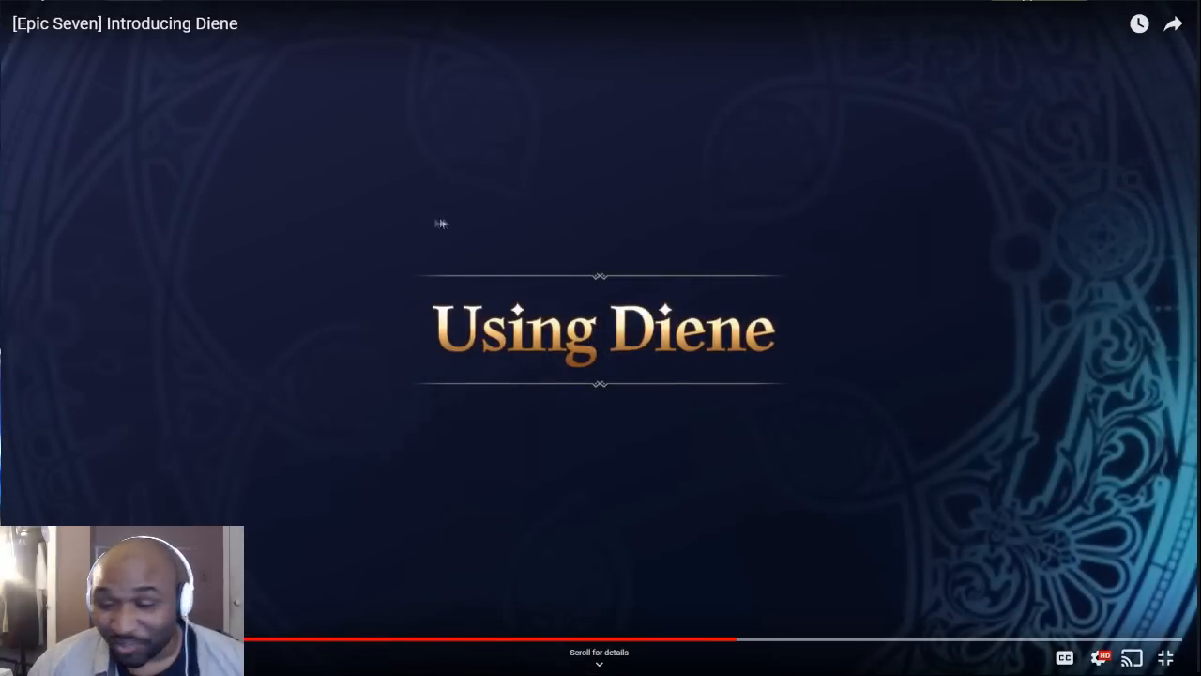
pyautogui.moveTo(575, 226)
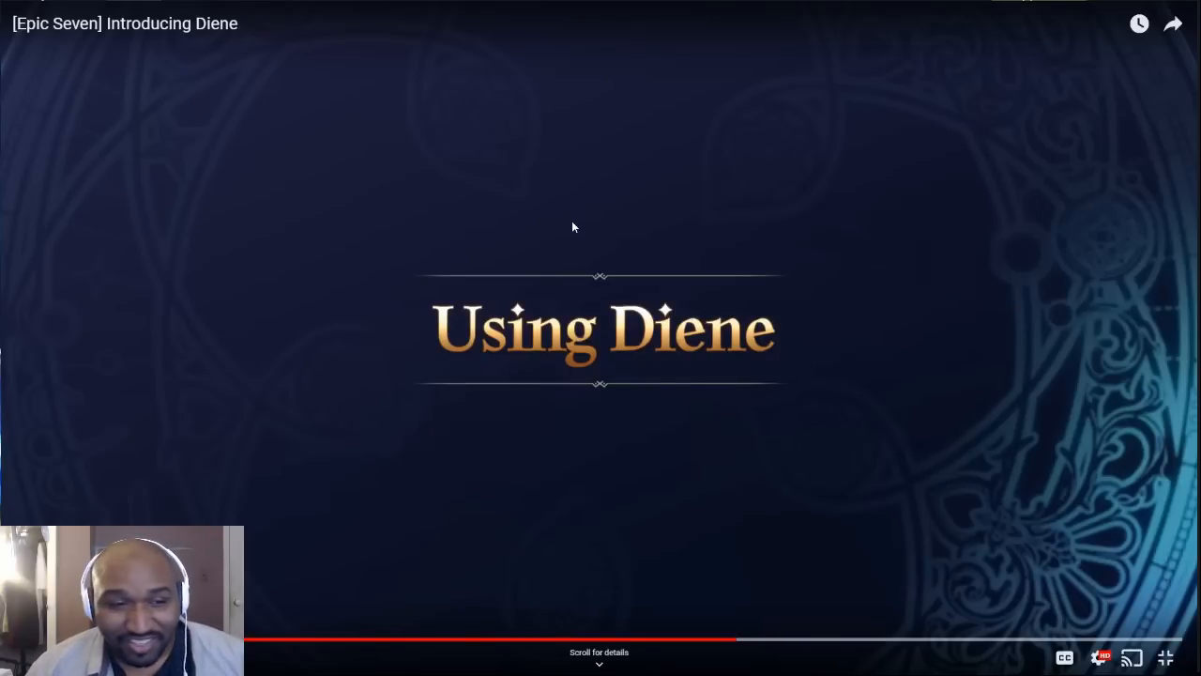
pyautogui.moveTo(523, 224)
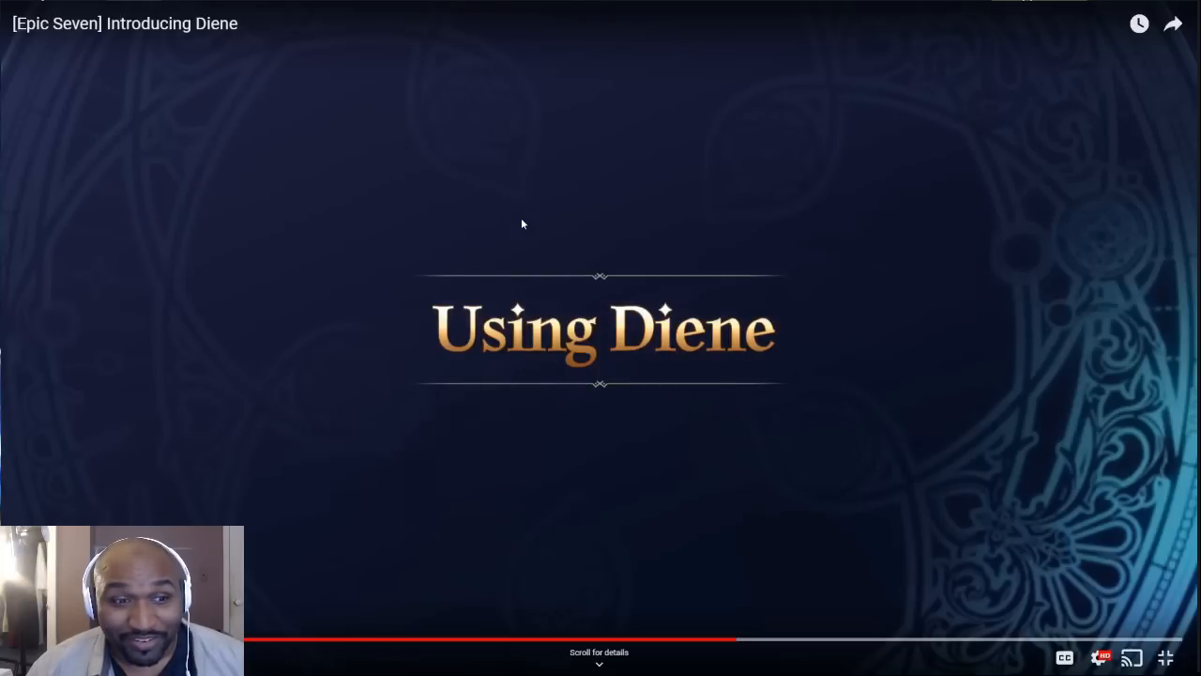
pyautogui.moveTo(512, 223)
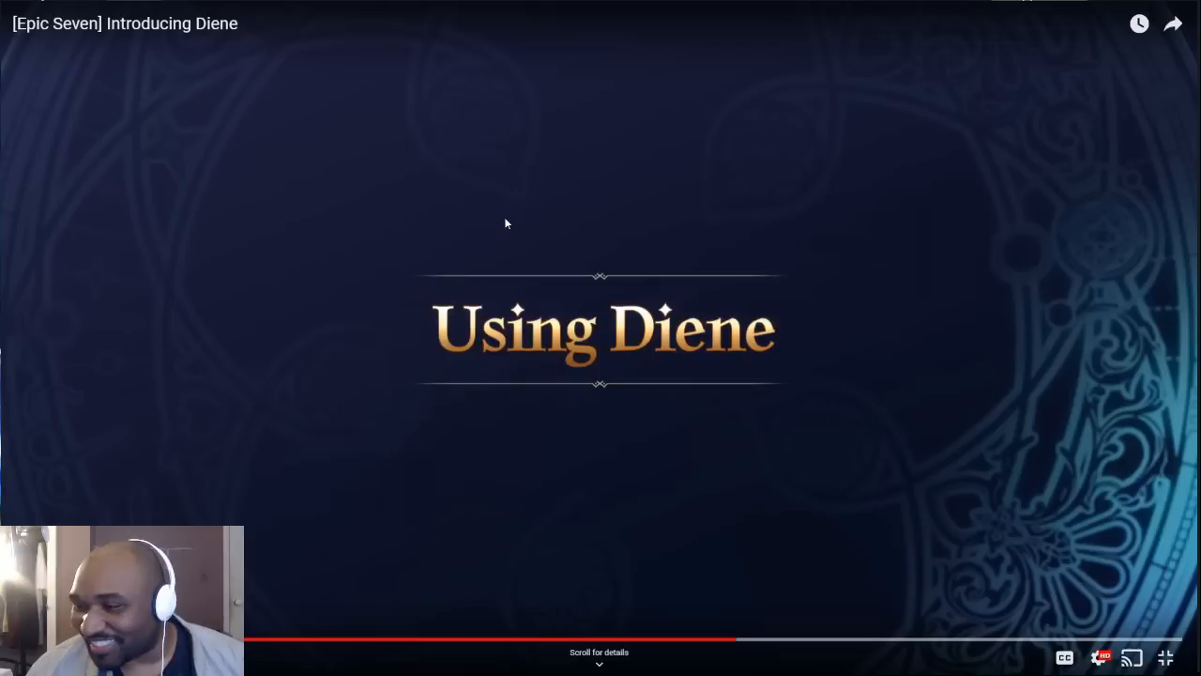
# Pause and resume the 'Introducing Diene' video, letting it play to the suggested videos
pyautogui.click(598, 338)
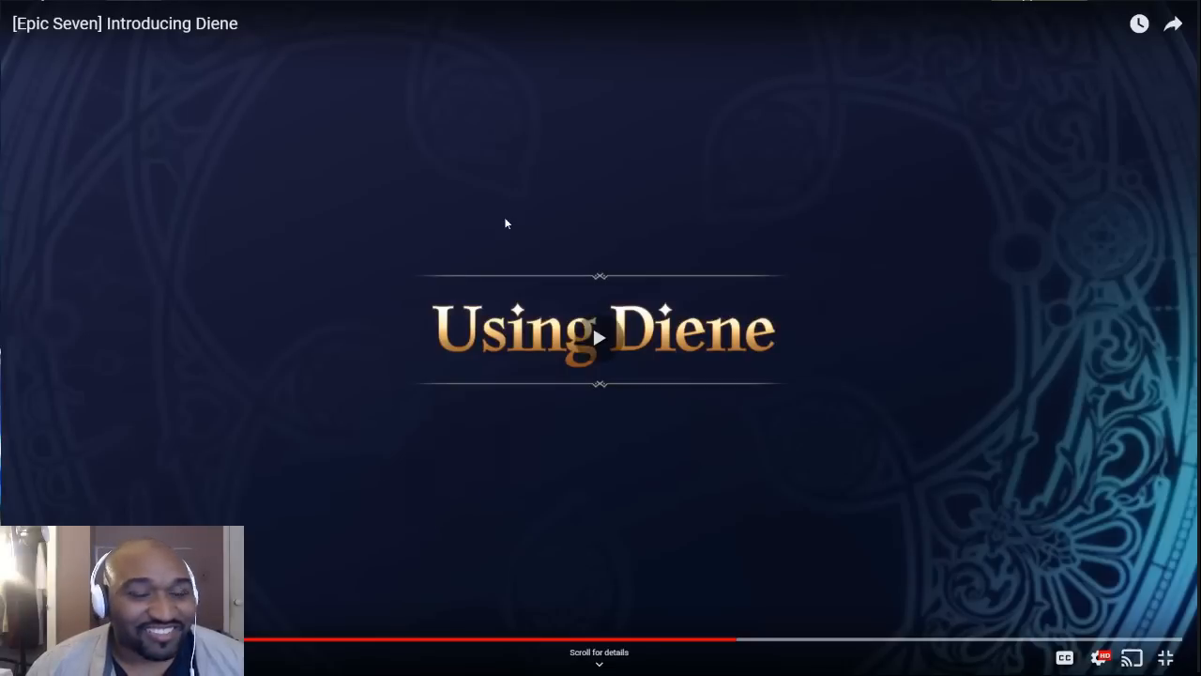
pyautogui.click(599, 338)
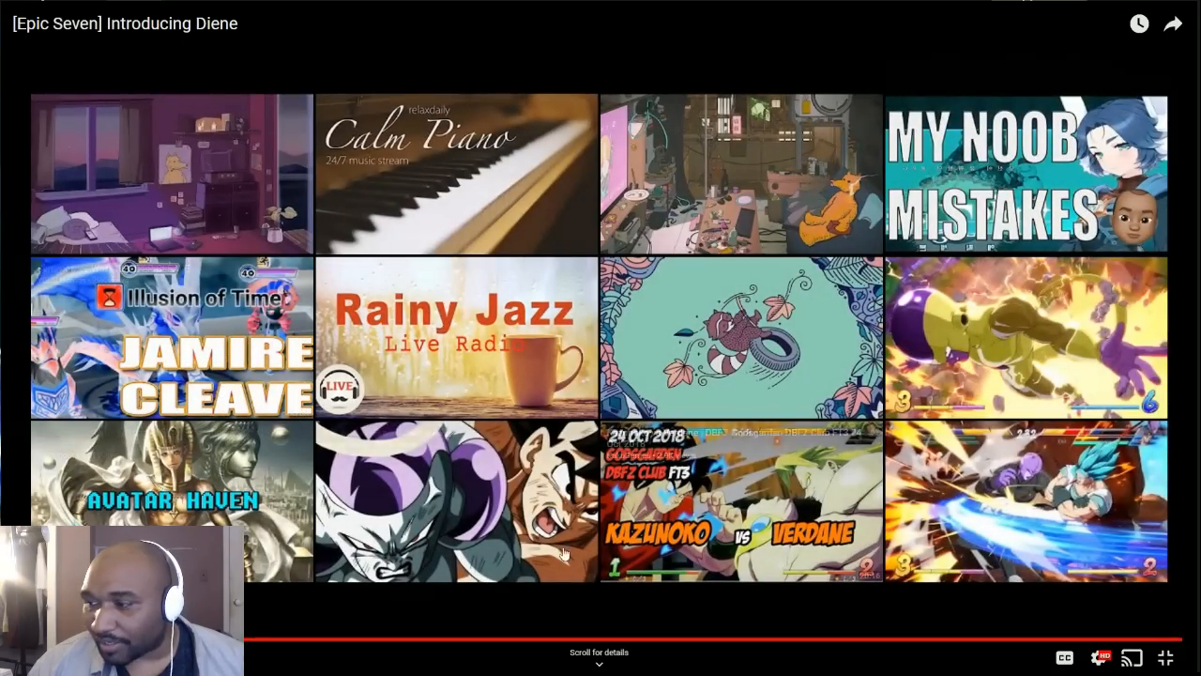
# Exit full-screen and return to the STOVE post at Diene's skill introduction
pyautogui.press('Escape')
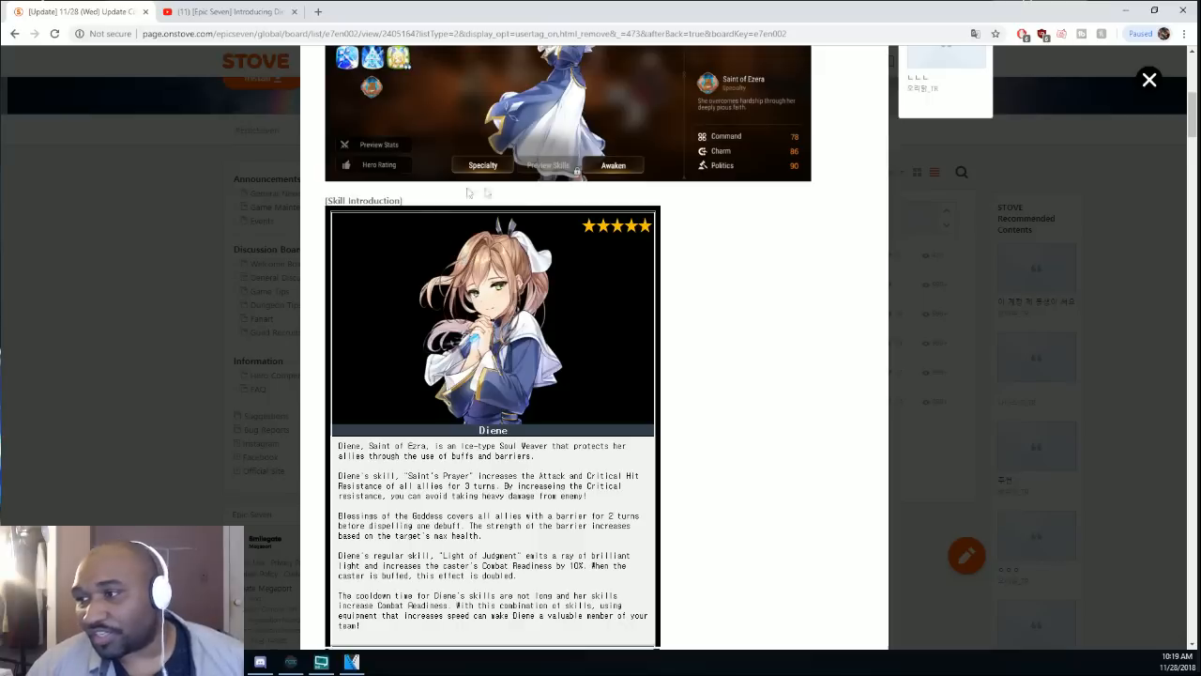
pyautogui.moveTo(463, 233)
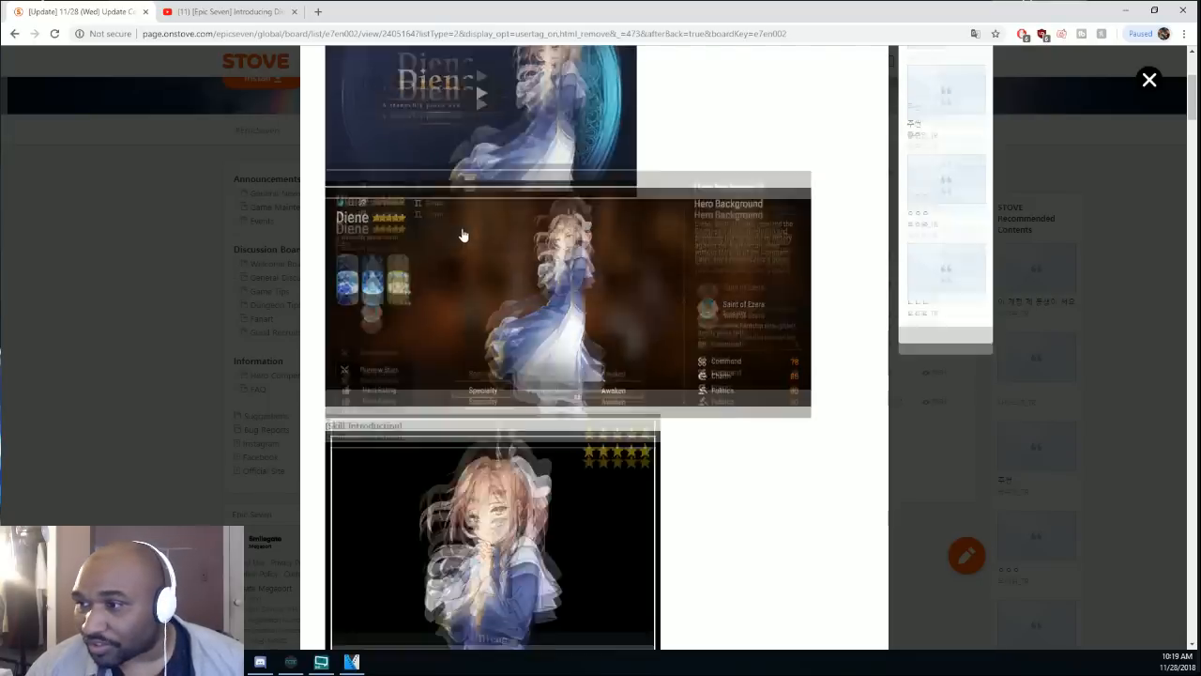
# Scroll the post to show Diene's introduction text and full skill description table
pyautogui.scroll(-3)
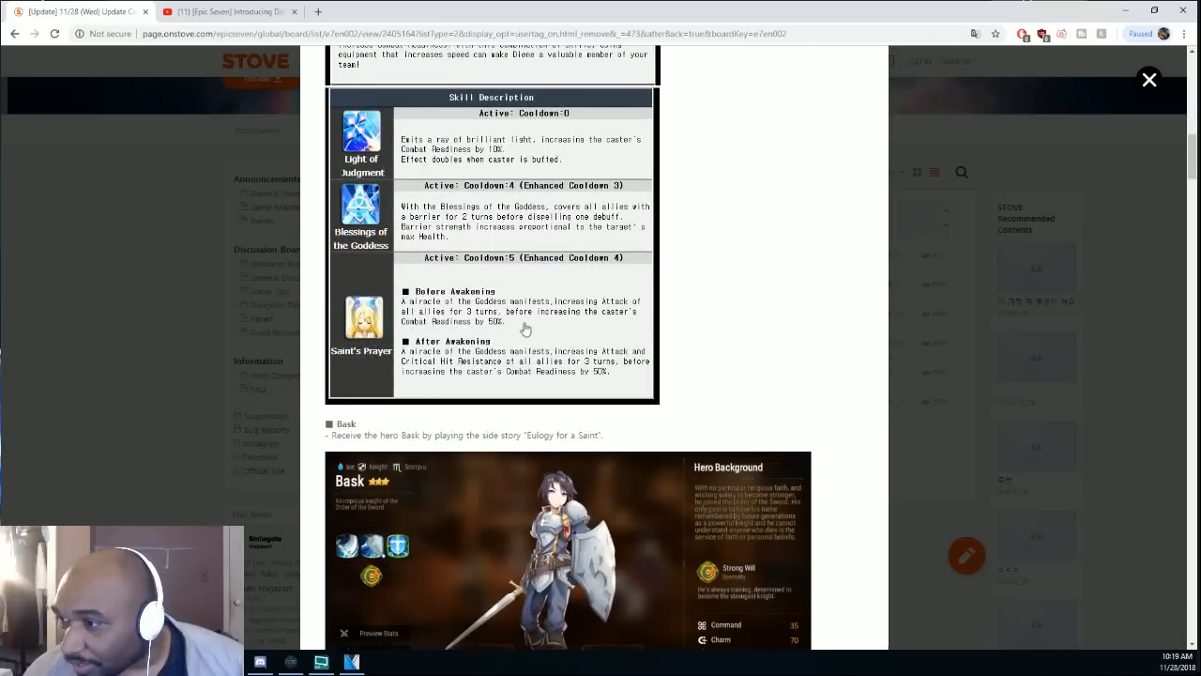
pyautogui.moveTo(540, 371)
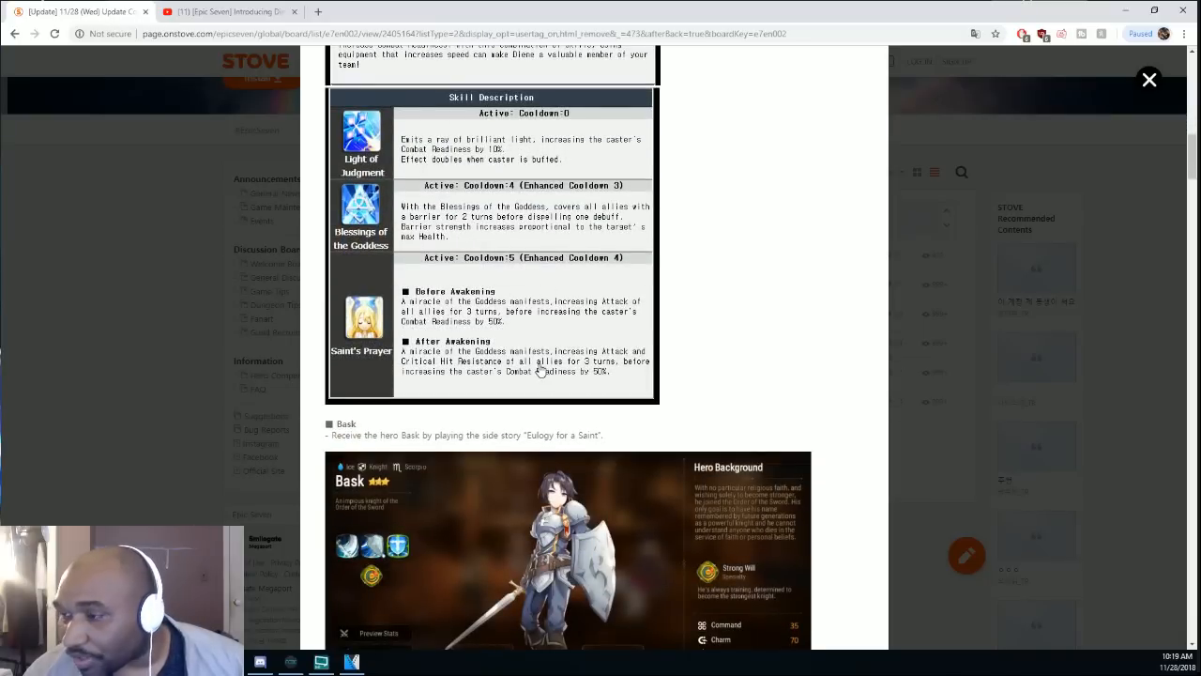
pyautogui.moveTo(573, 364)
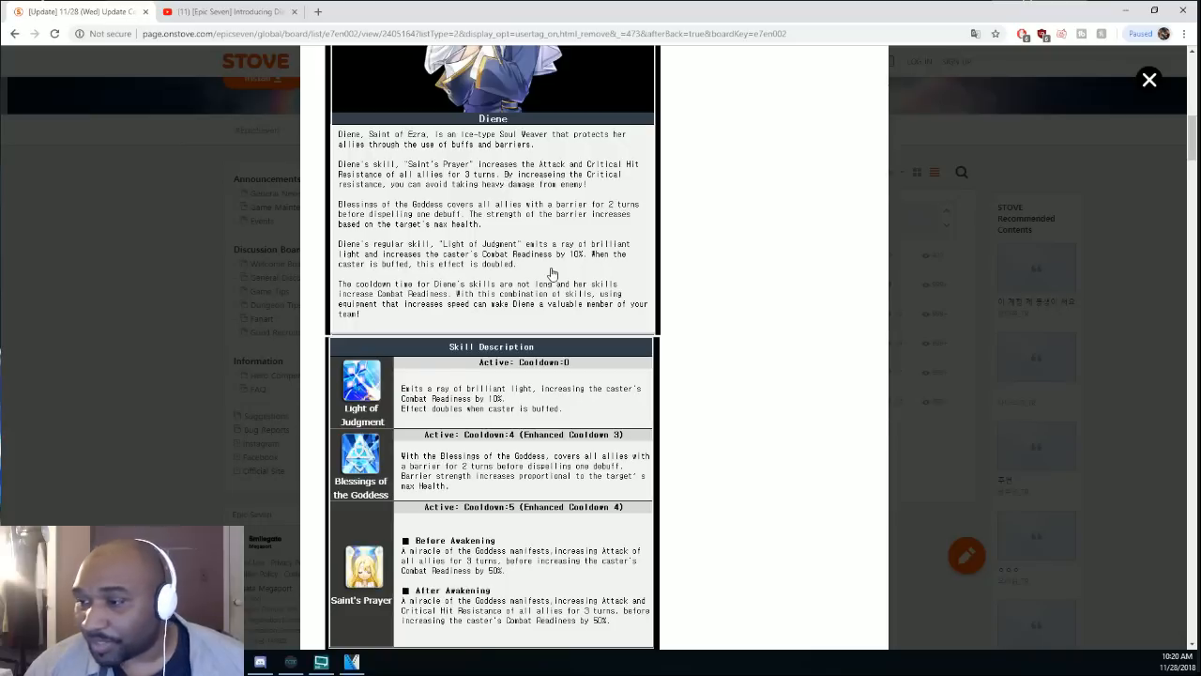
pyautogui.moveTo(514, 244)
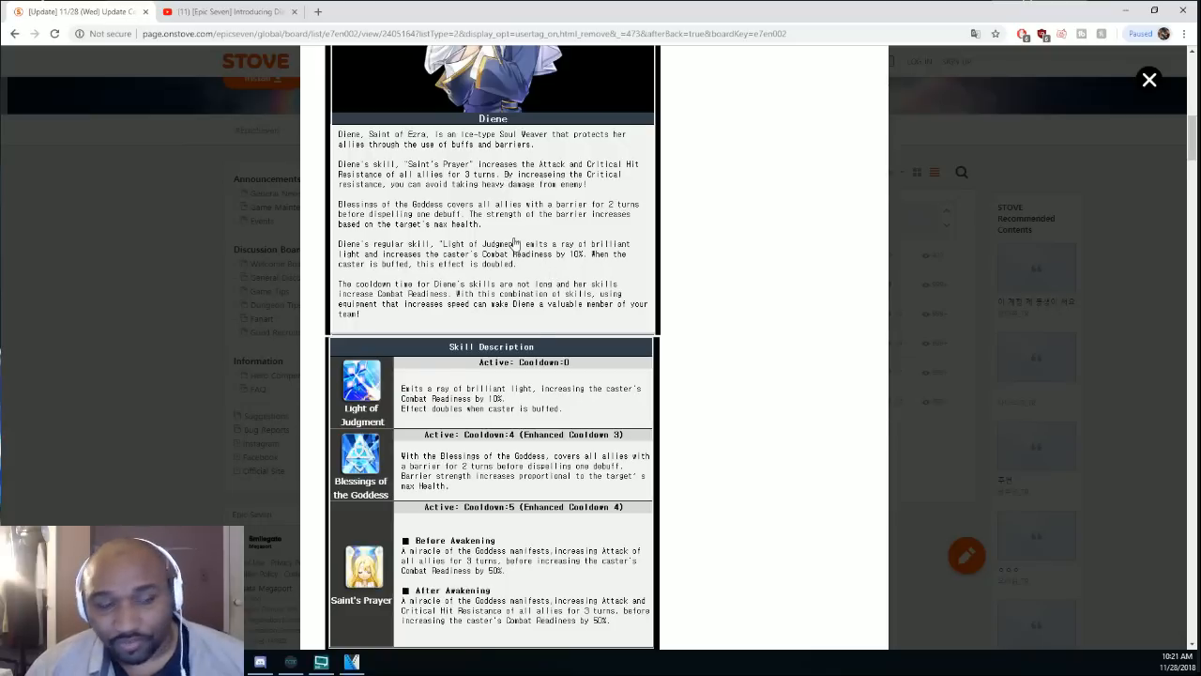
pyautogui.scroll(-3)
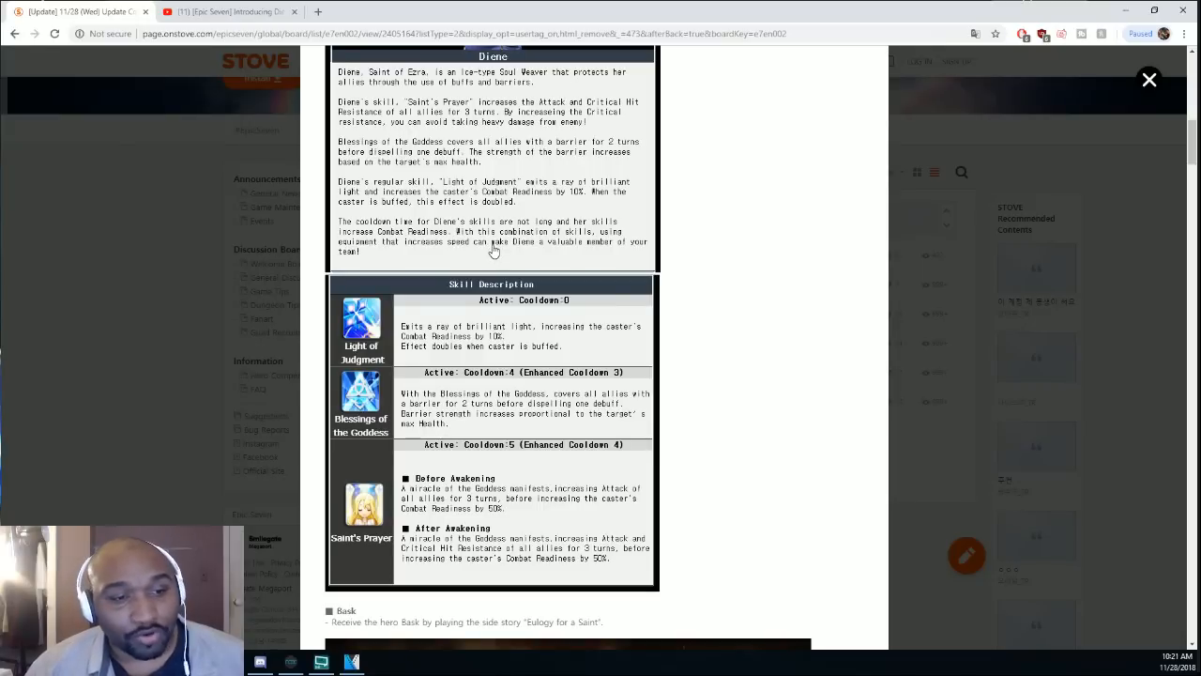
pyautogui.moveTo(535, 424)
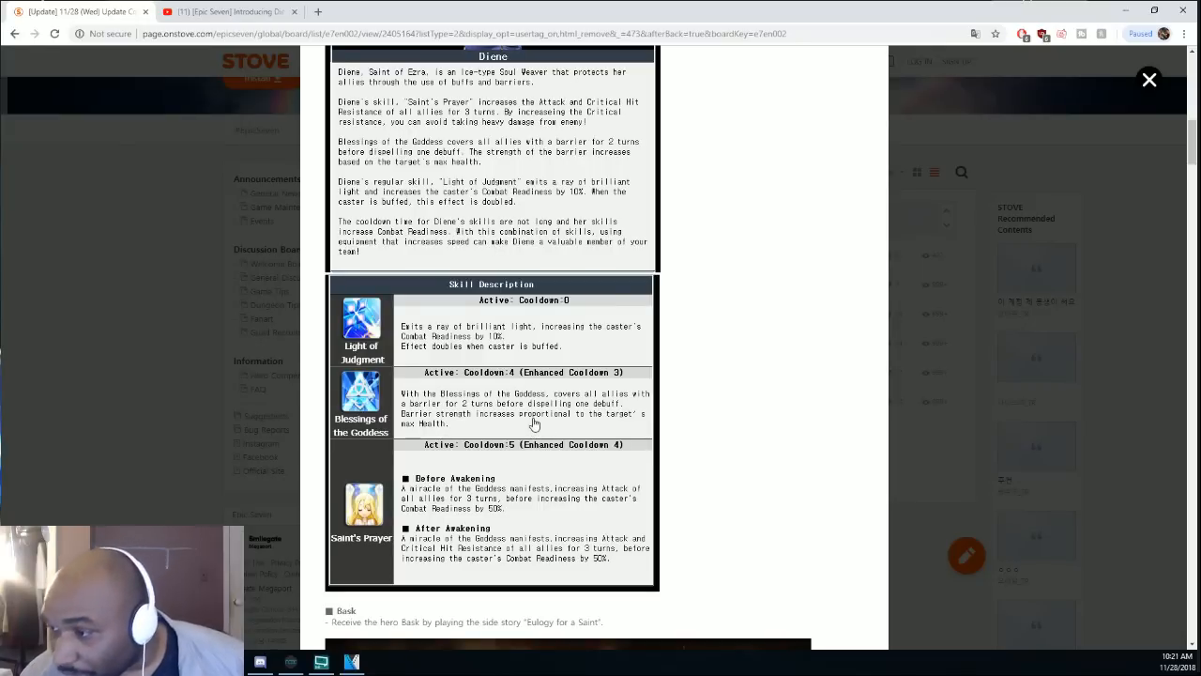
pyautogui.moveTo(584, 411)
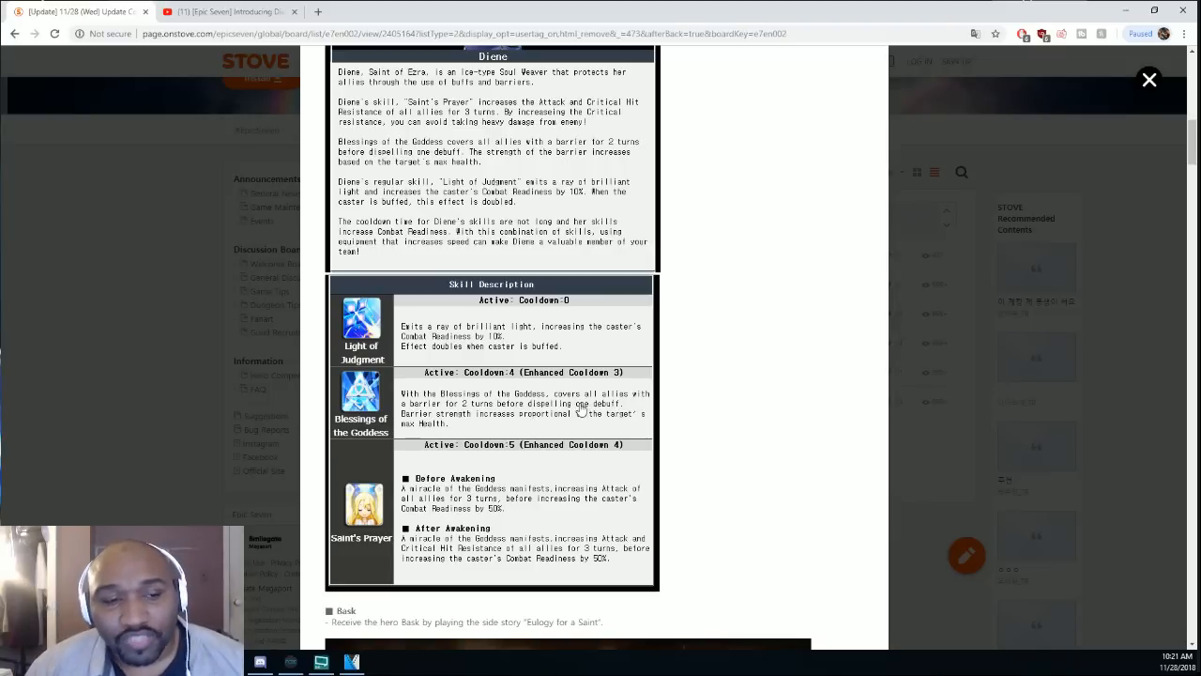
pyautogui.moveTo(598, 419)
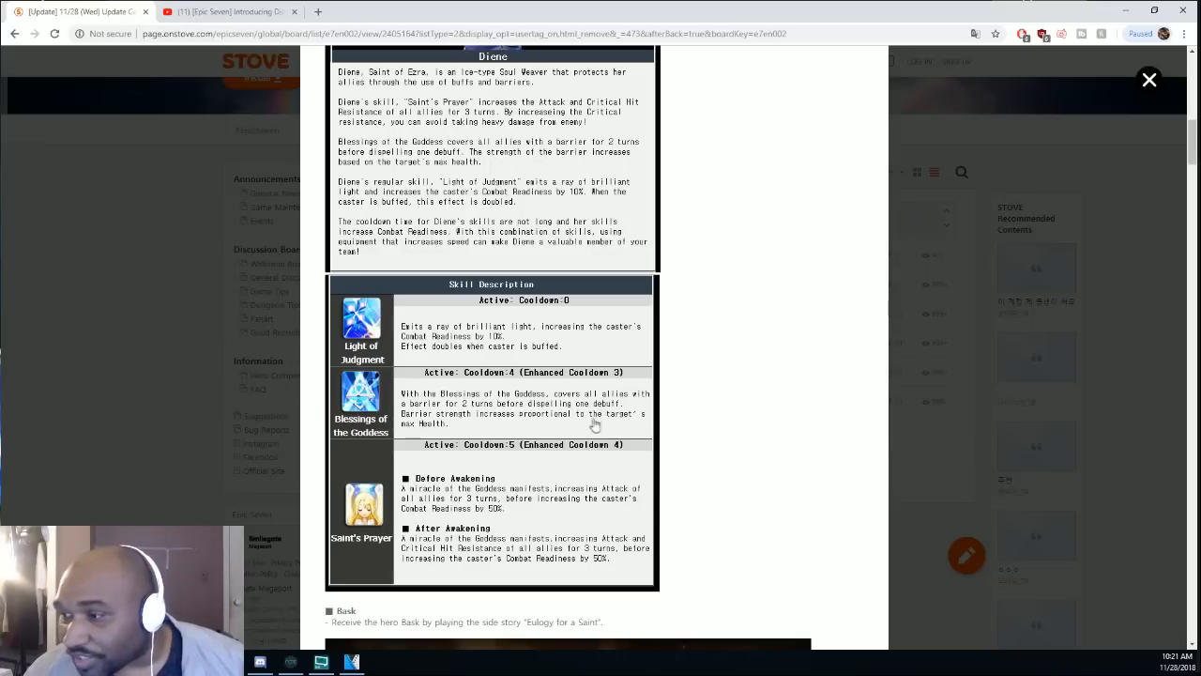
pyautogui.moveTo(479, 424)
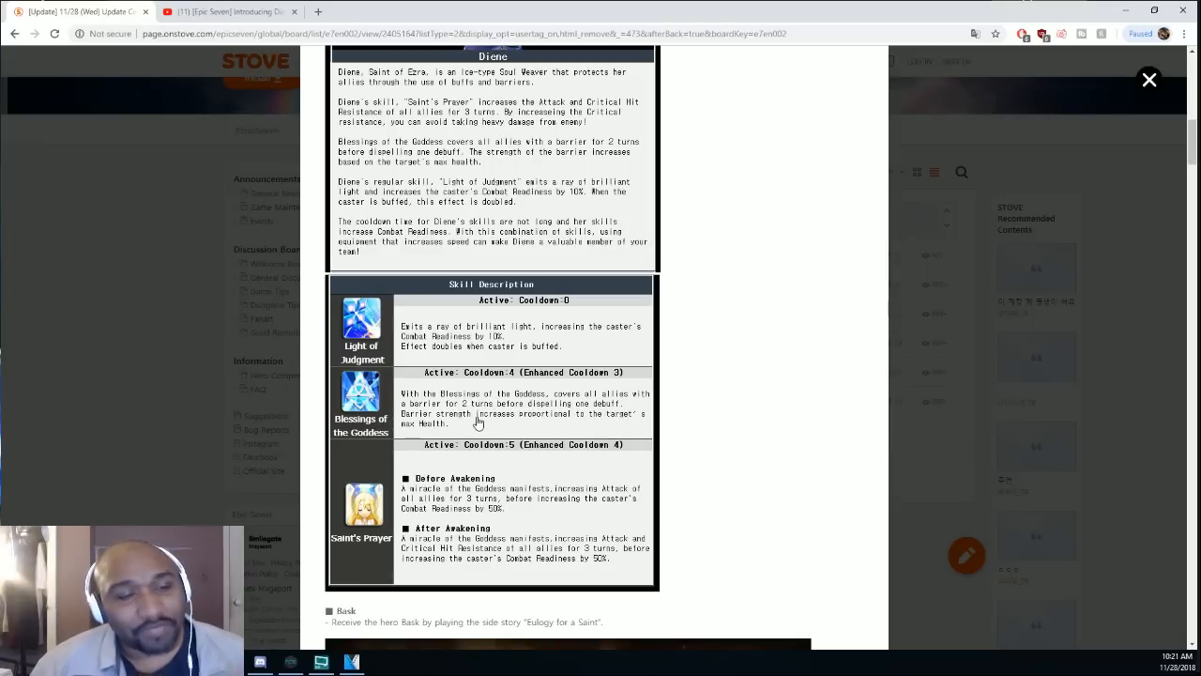
pyautogui.moveTo(525, 420)
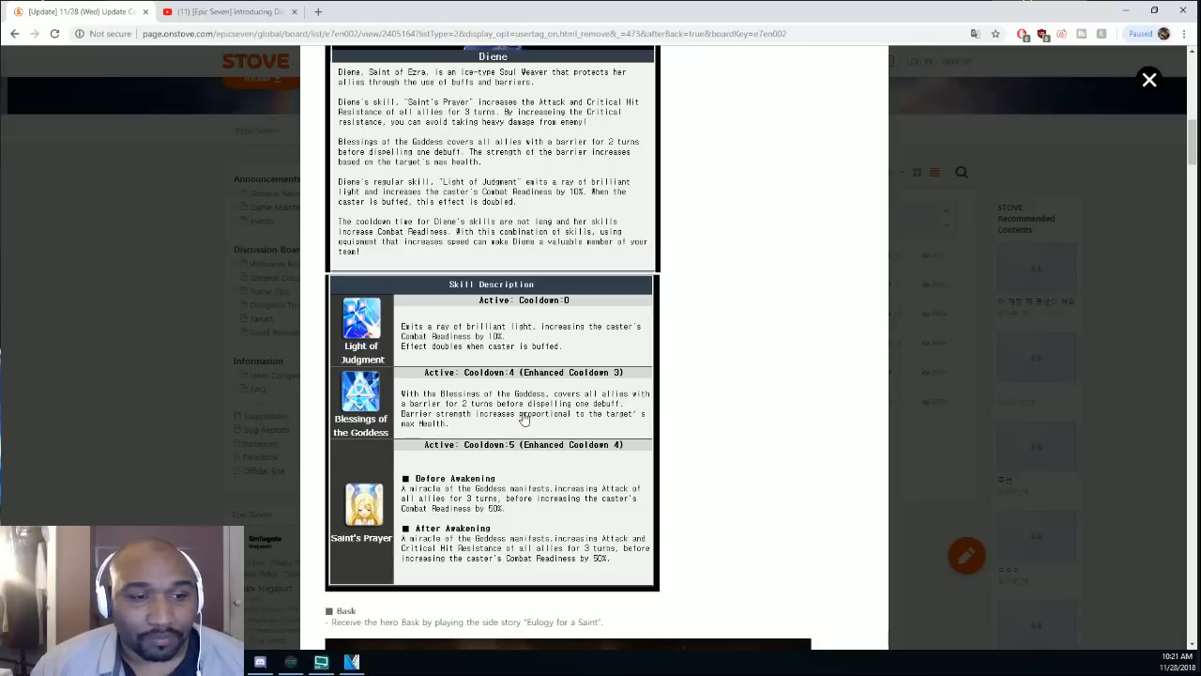
pyautogui.moveTo(522, 417)
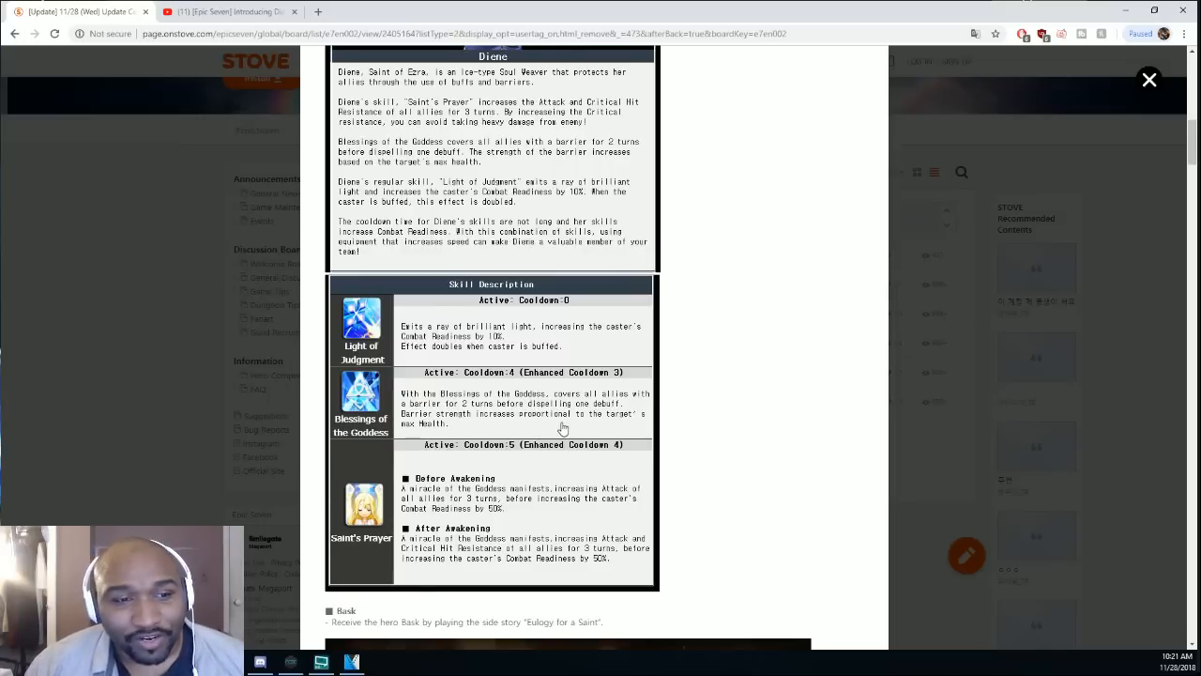
pyautogui.moveTo(542, 405)
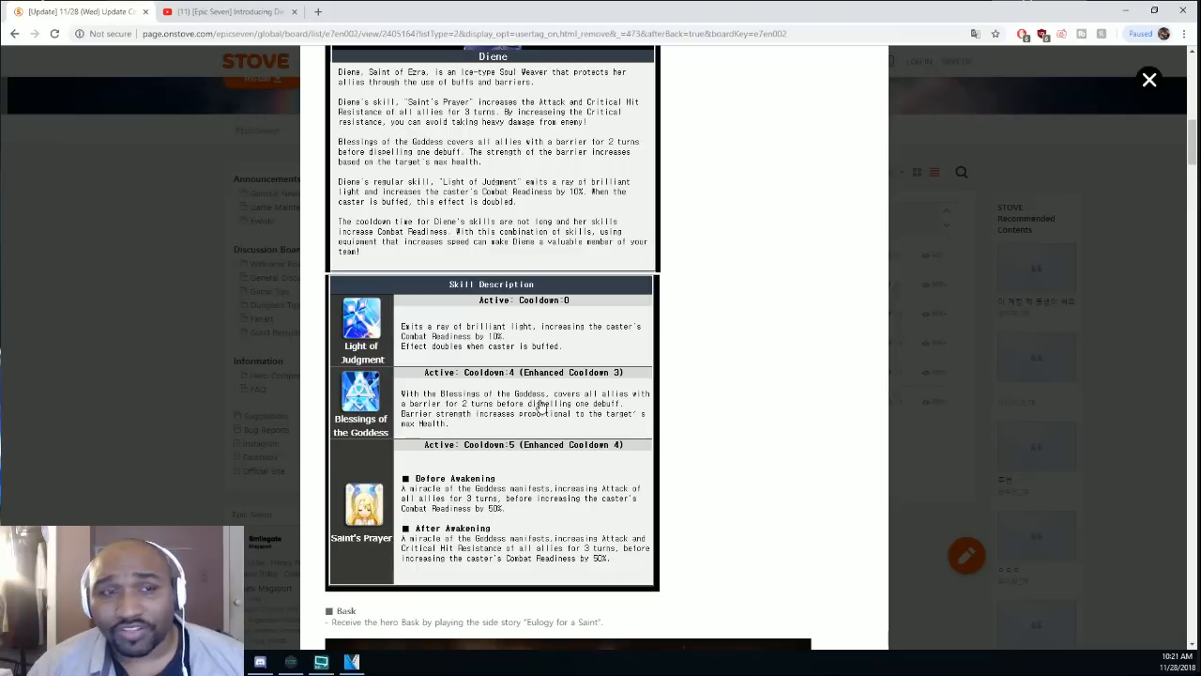
pyautogui.moveTo(540, 403)
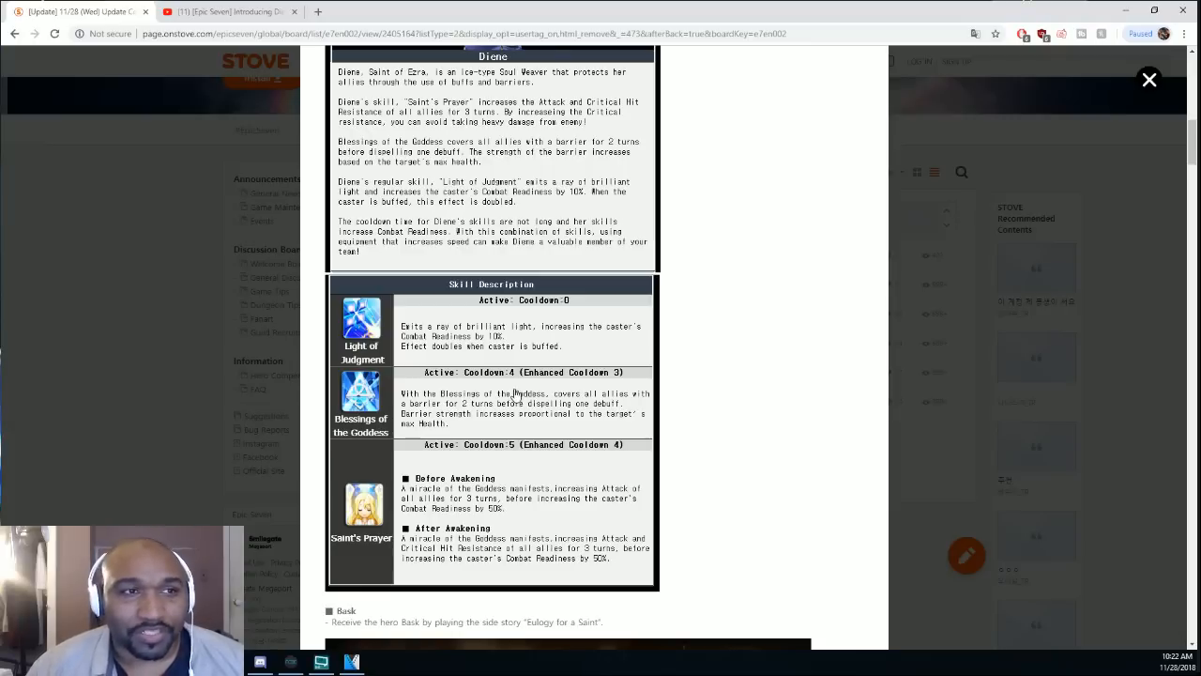
pyautogui.moveTo(587, 410)
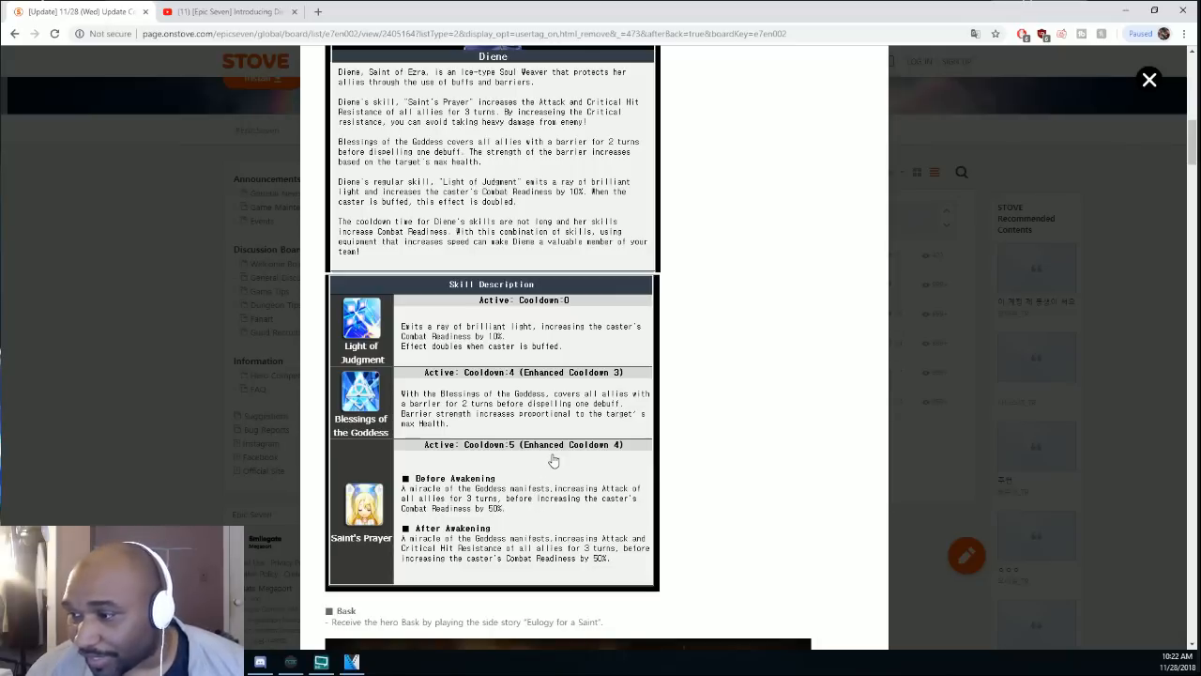
pyautogui.moveTo(536, 480)
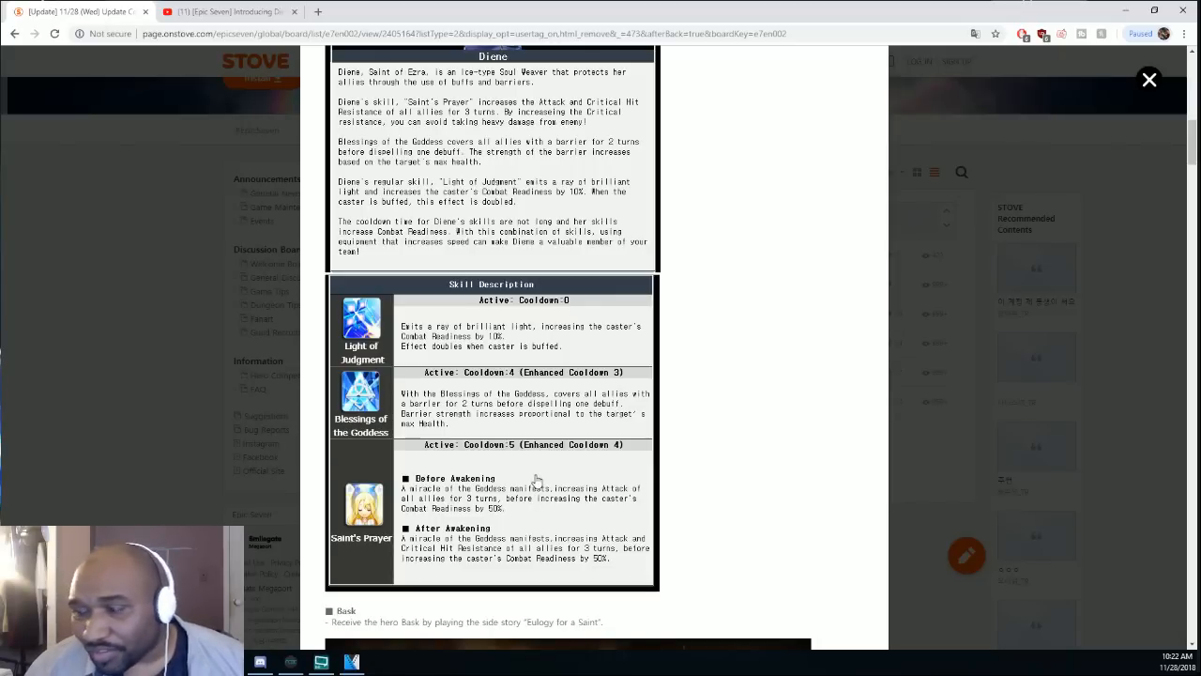
pyautogui.moveTo(531, 469)
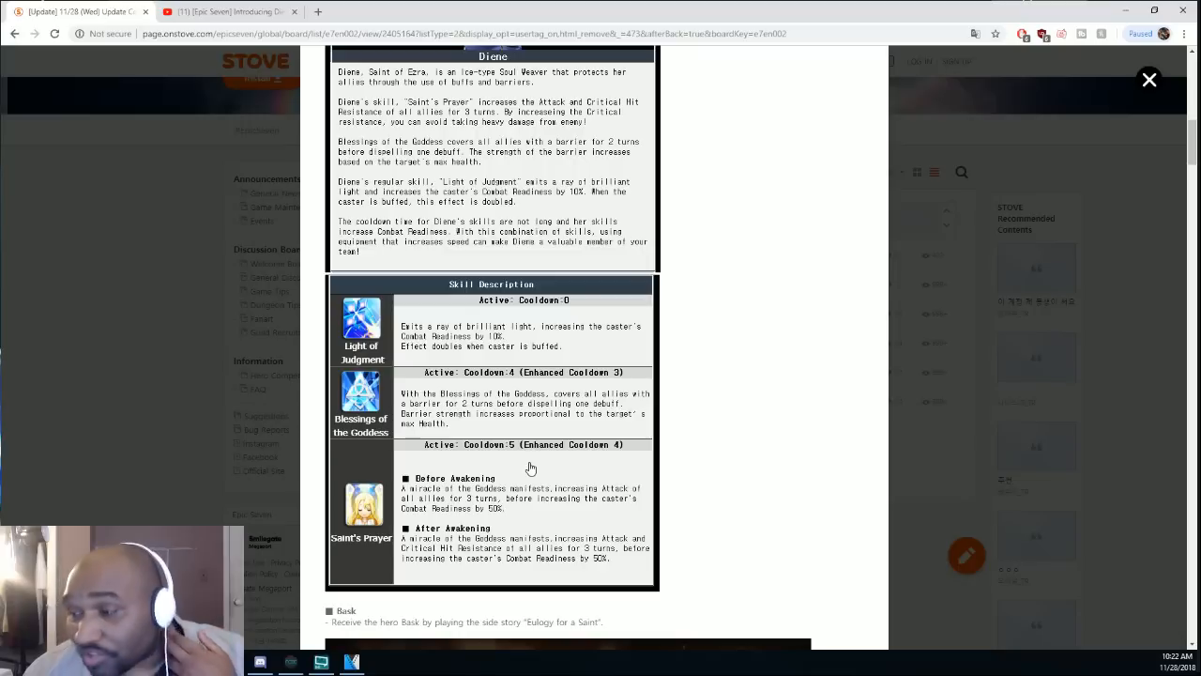
pyautogui.moveTo(523, 456)
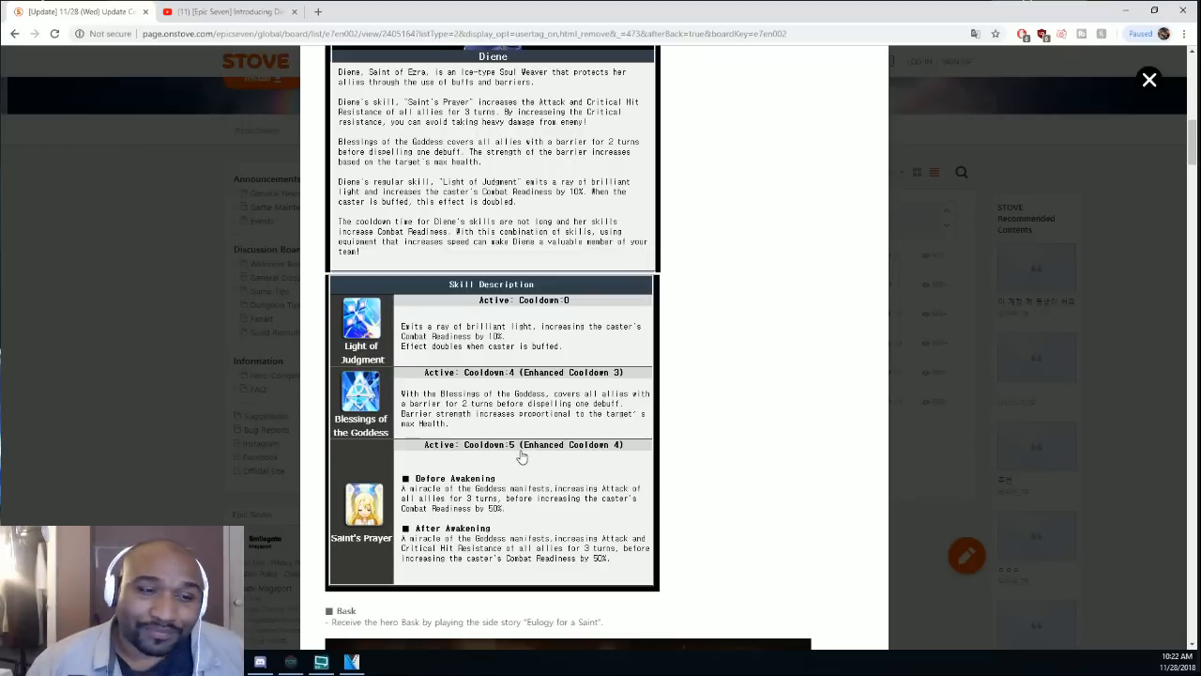
pyautogui.moveTo(561, 467)
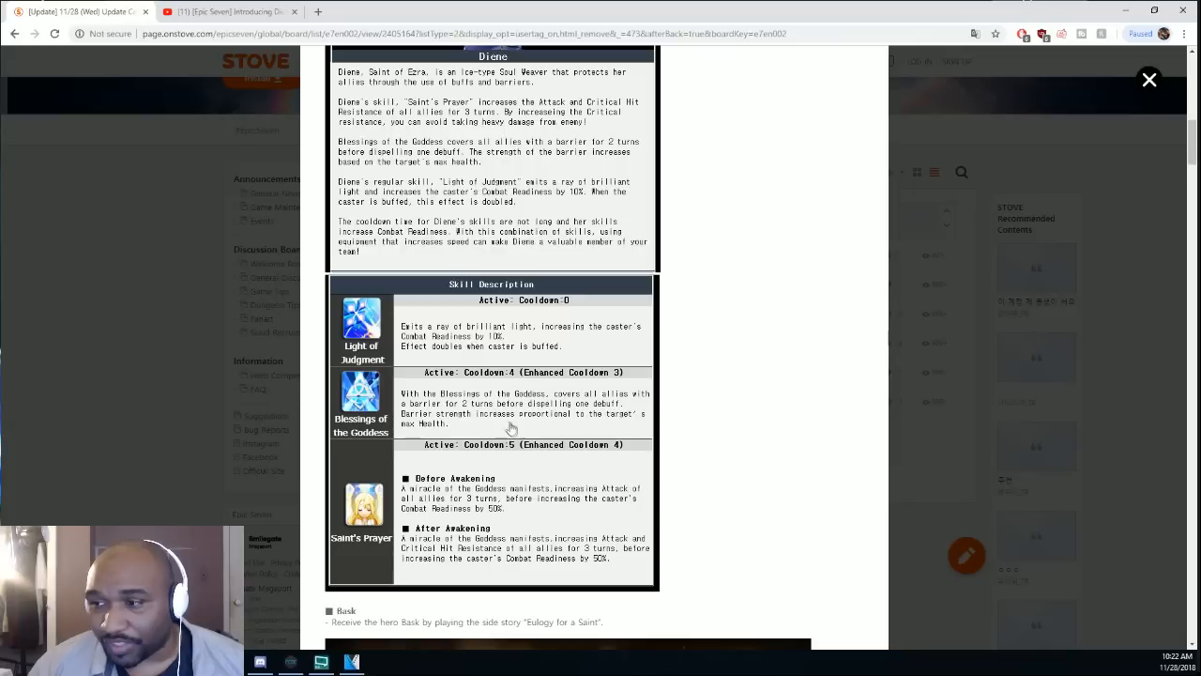
pyautogui.moveTo(504, 424)
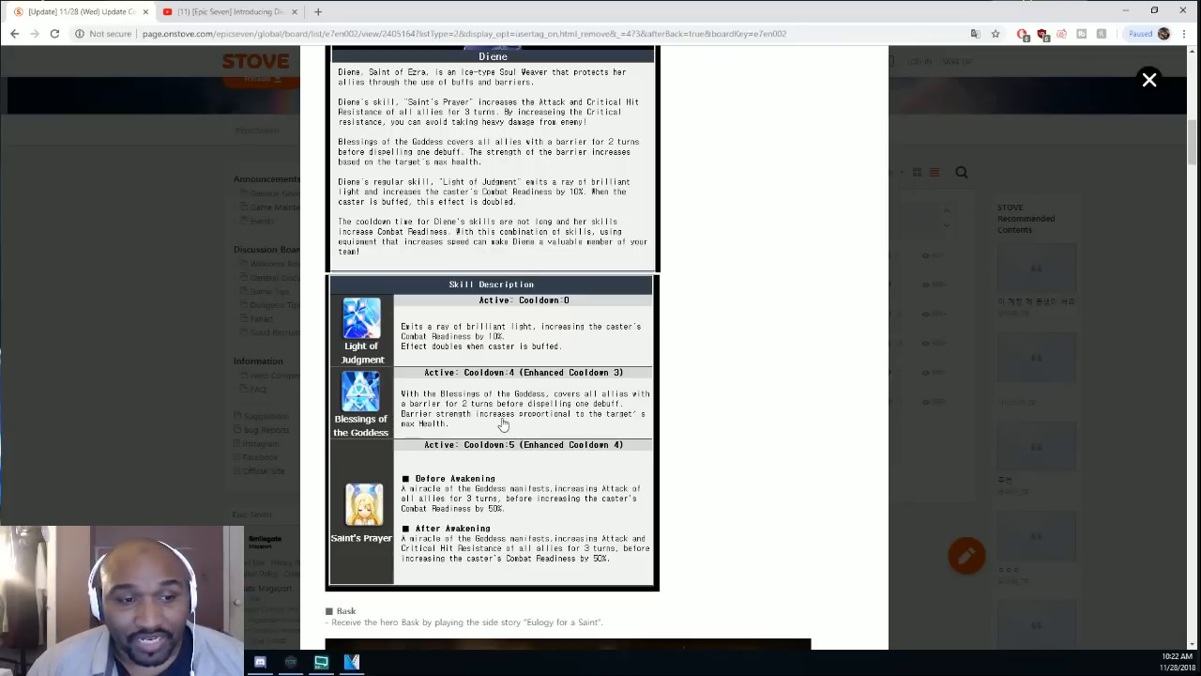
pyautogui.moveTo(549, 413)
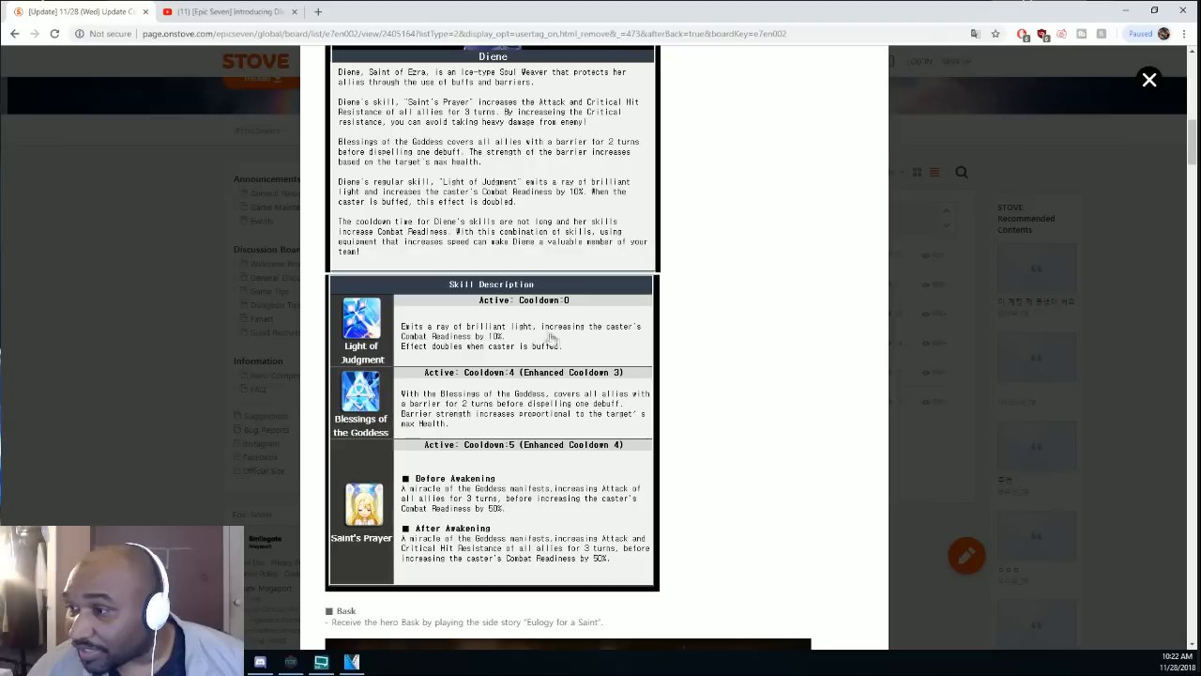
pyautogui.moveTo(517, 341)
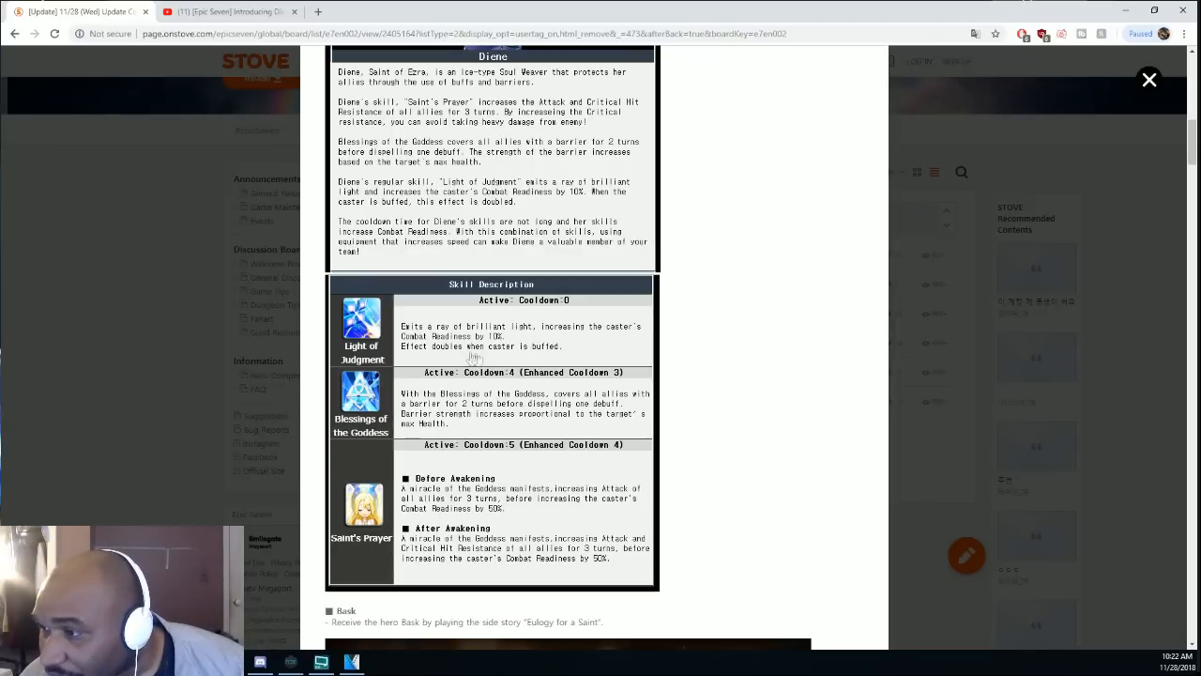
pyautogui.moveTo(540, 345)
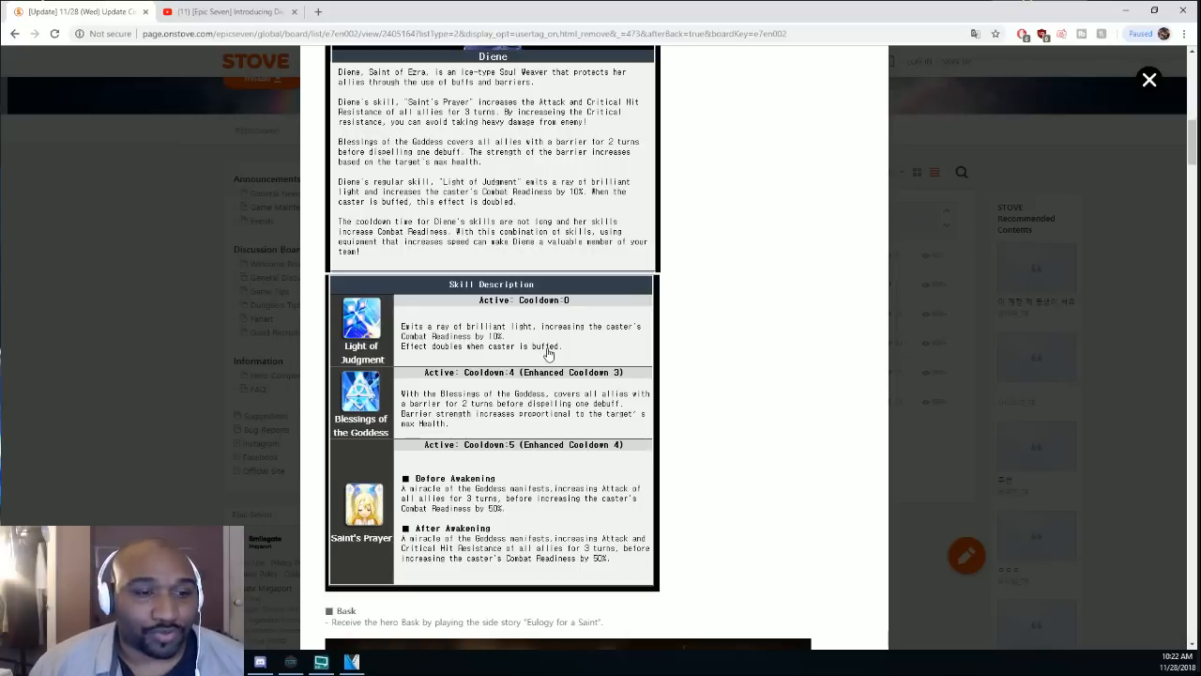
pyautogui.moveTo(591, 360)
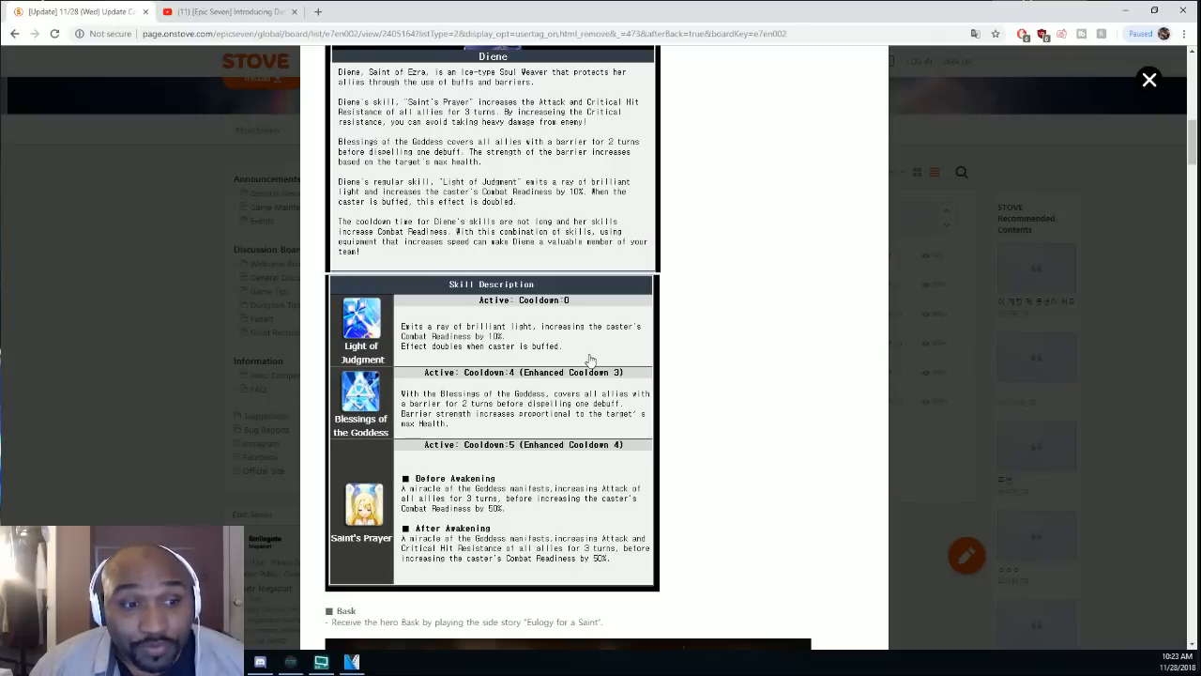
# Scroll past Bask's skill table to the Noble Oath and Old Pocketwatch section
pyautogui.scroll(-3)
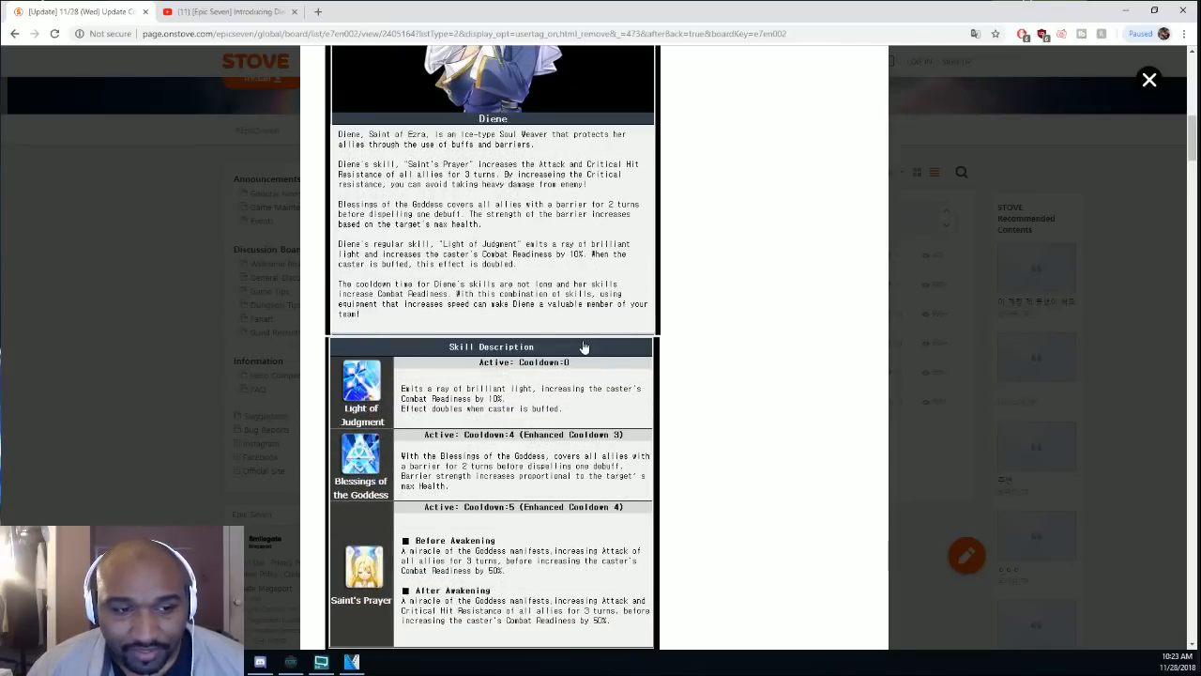
pyautogui.scroll(-3)
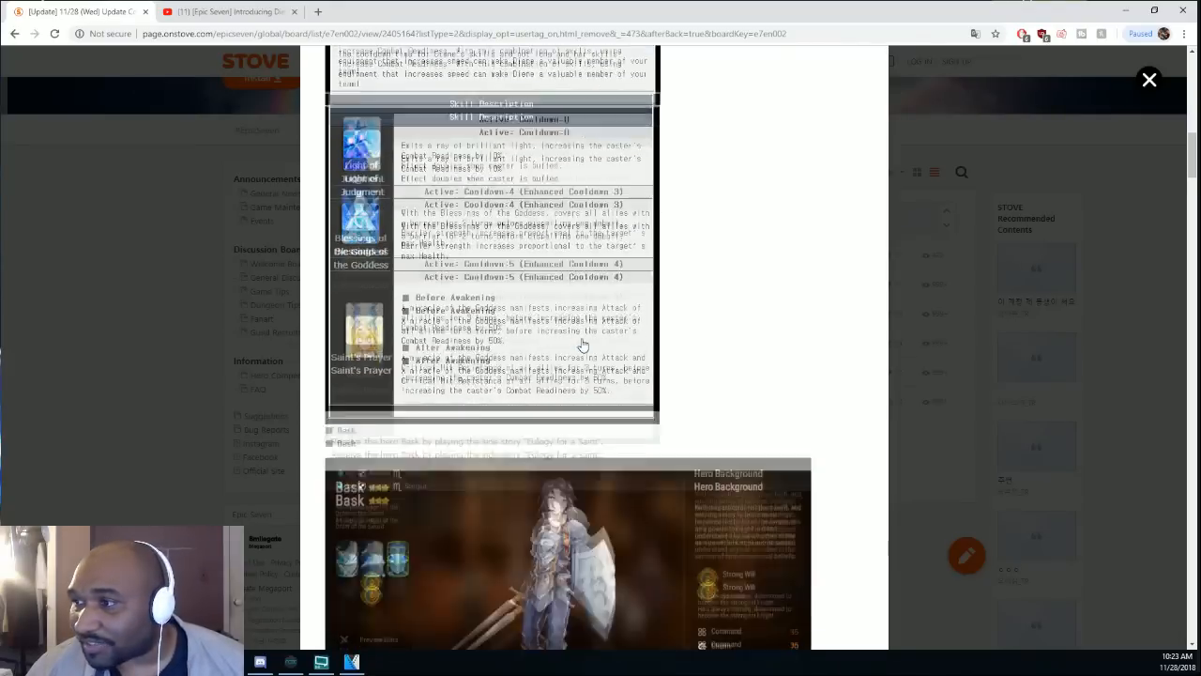
pyautogui.scroll(-3)
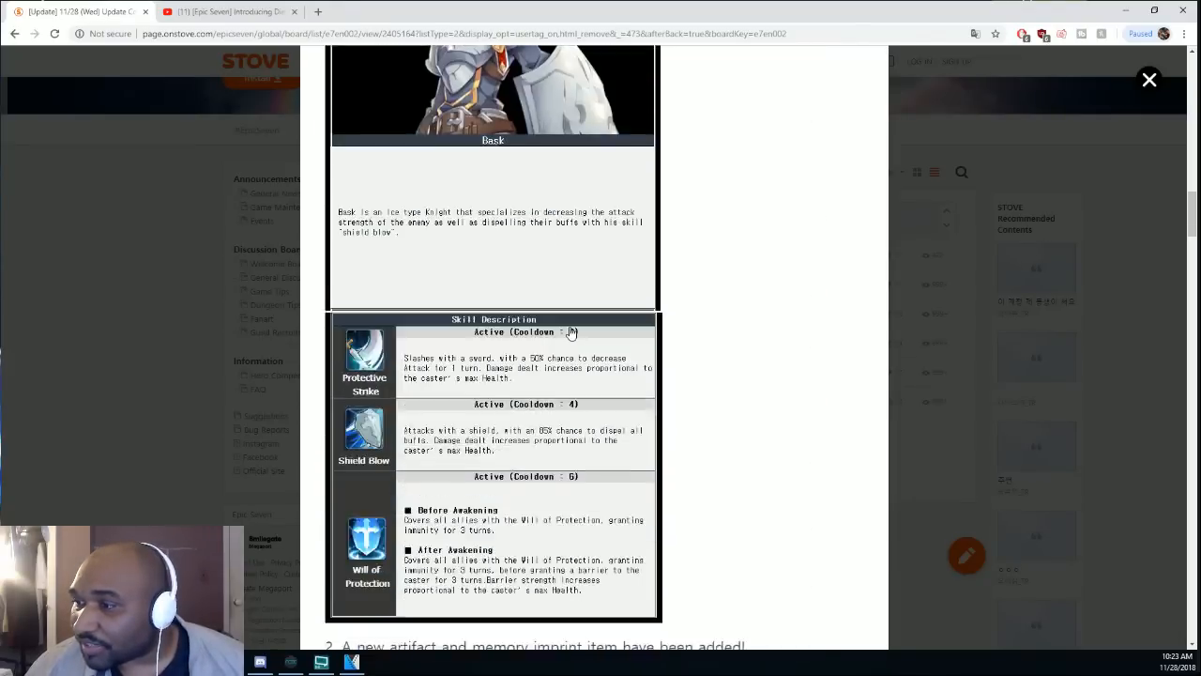
pyautogui.scroll(-3)
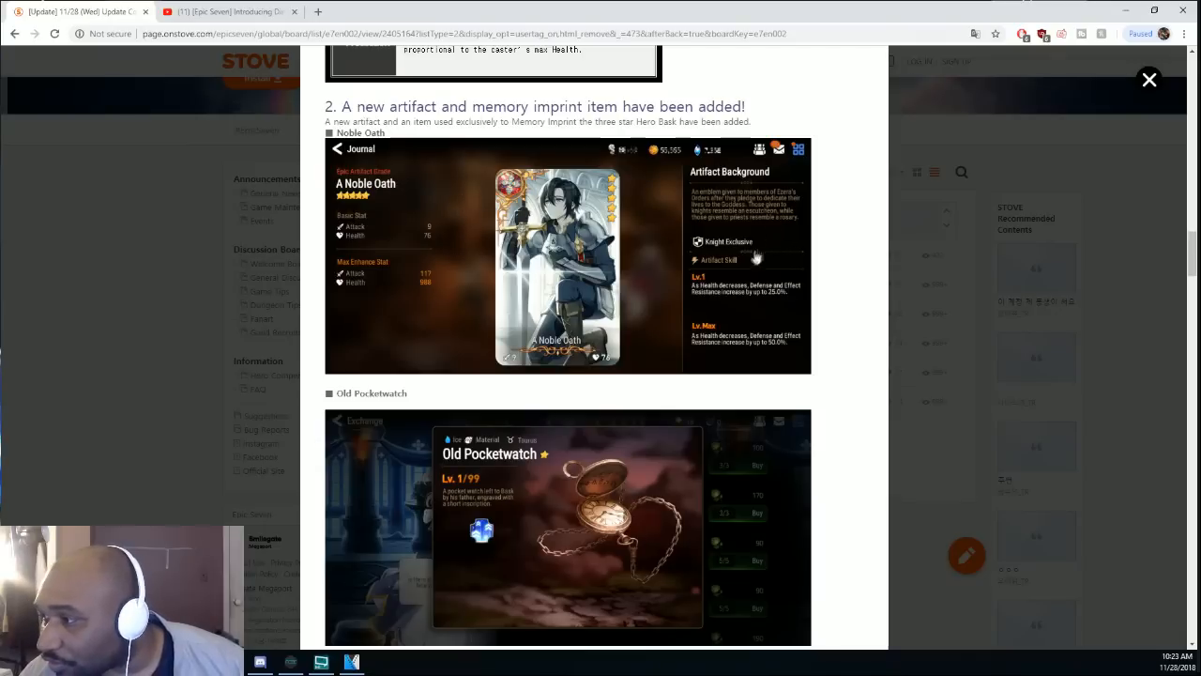
pyautogui.moveTo(787, 297)
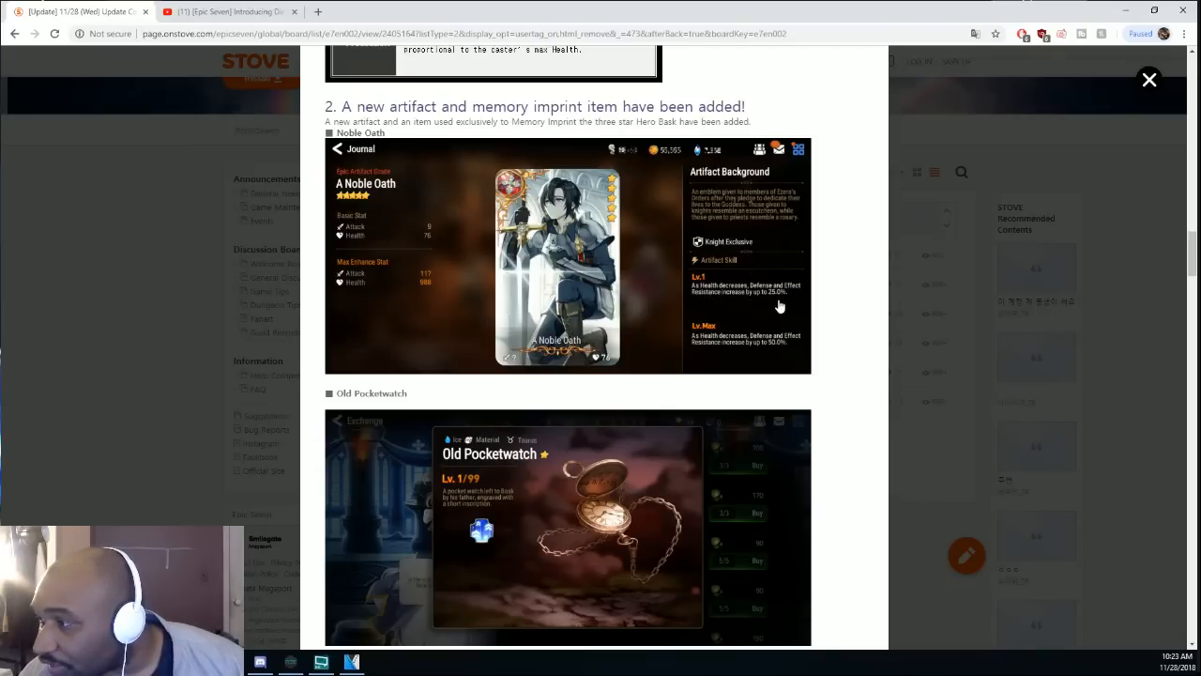
pyautogui.moveTo(784, 345)
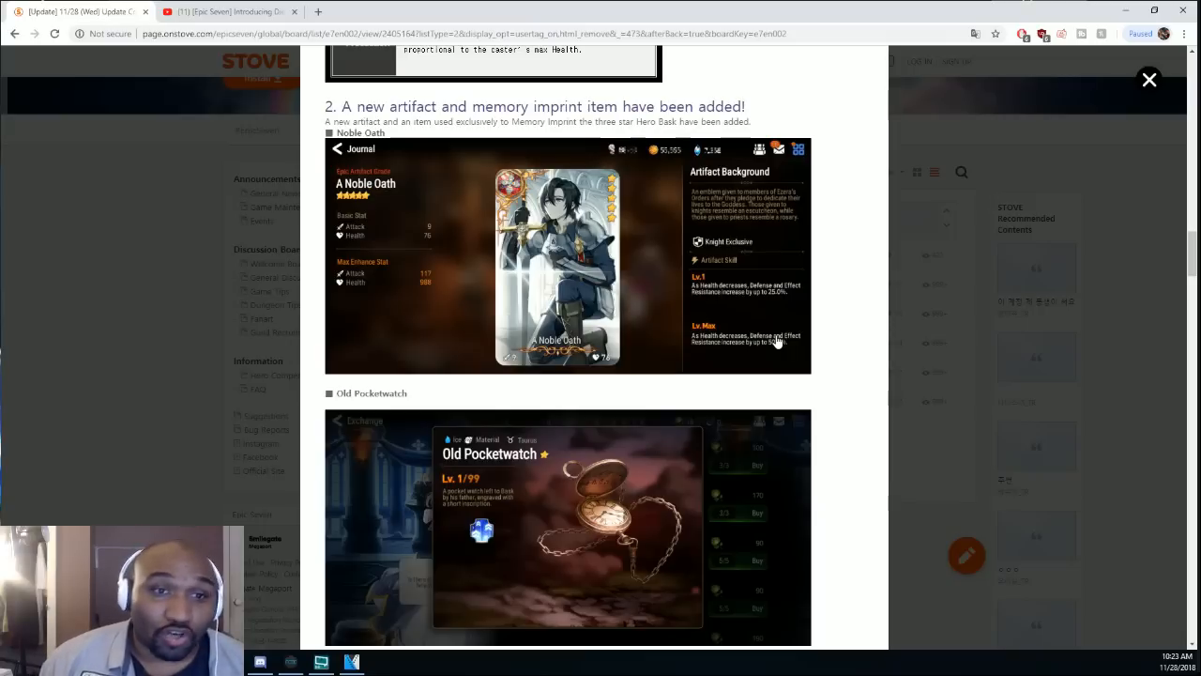
pyautogui.moveTo(421, 184)
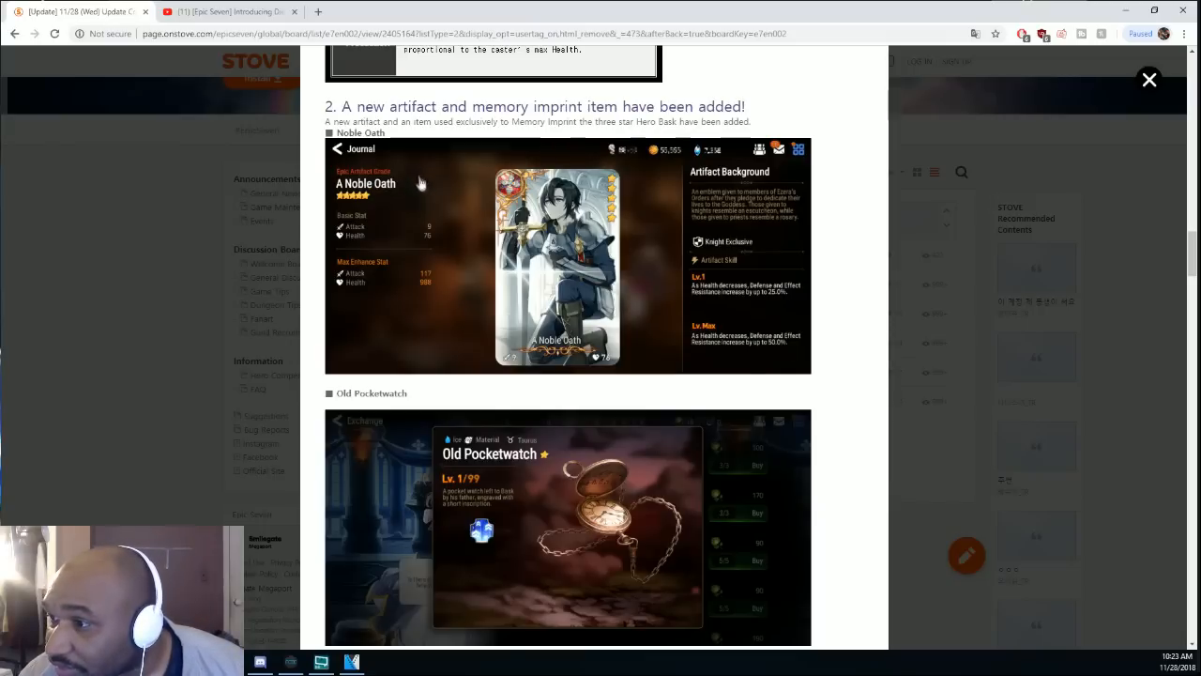
pyautogui.moveTo(769, 254)
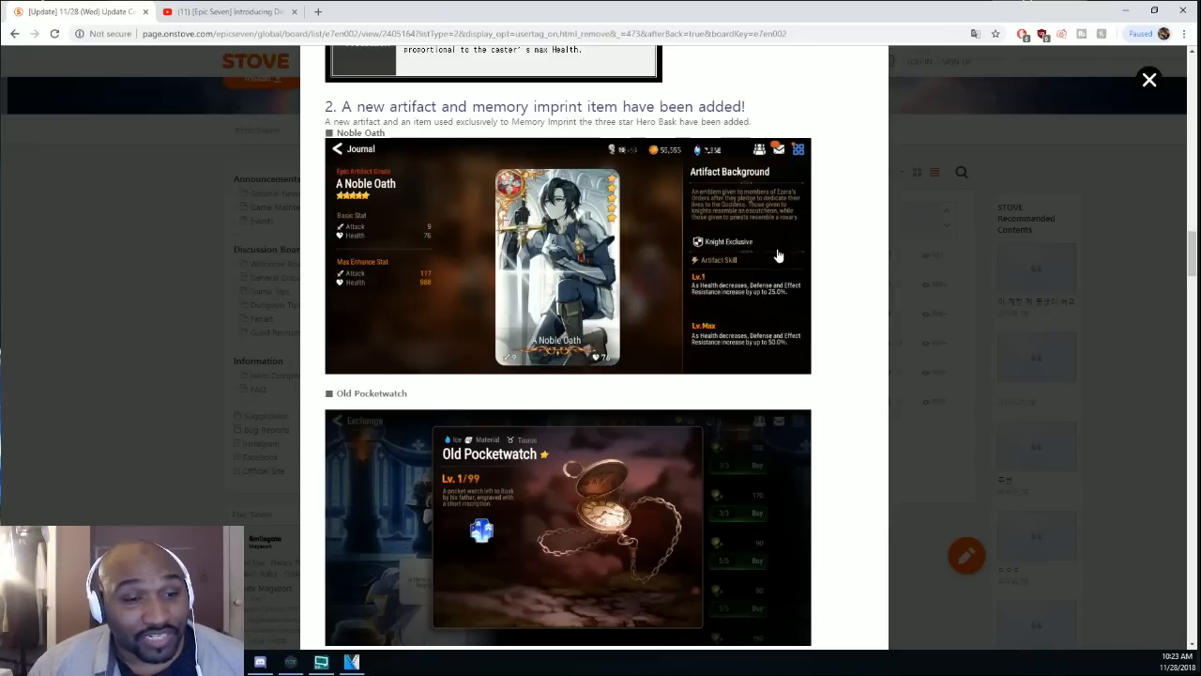
pyautogui.moveTo(759, 259)
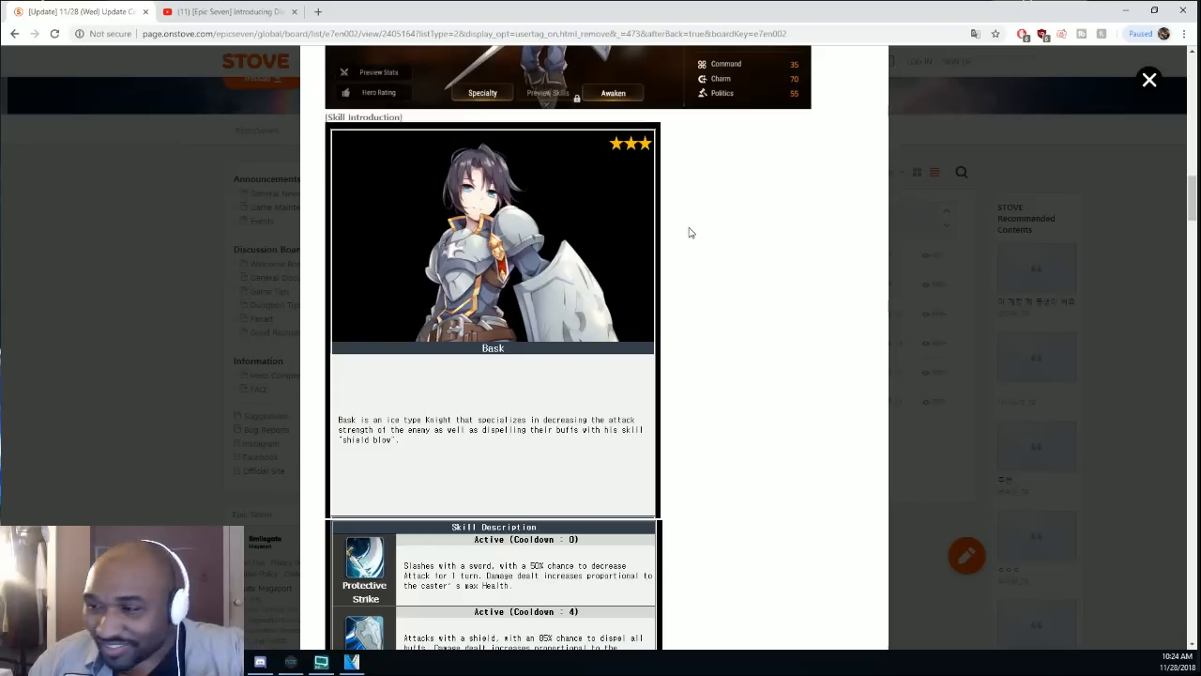
# Read Bask's three skills, then show the full Noble Oath artifact card
pyautogui.scroll(-3)
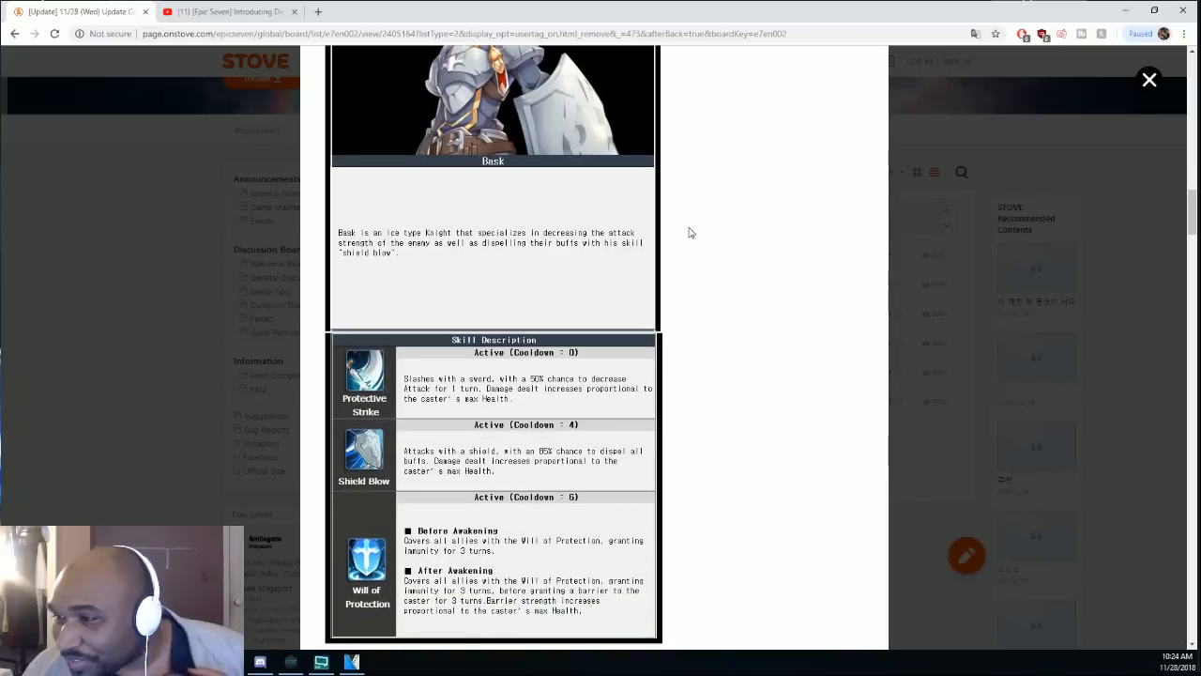
pyautogui.scroll(-3)
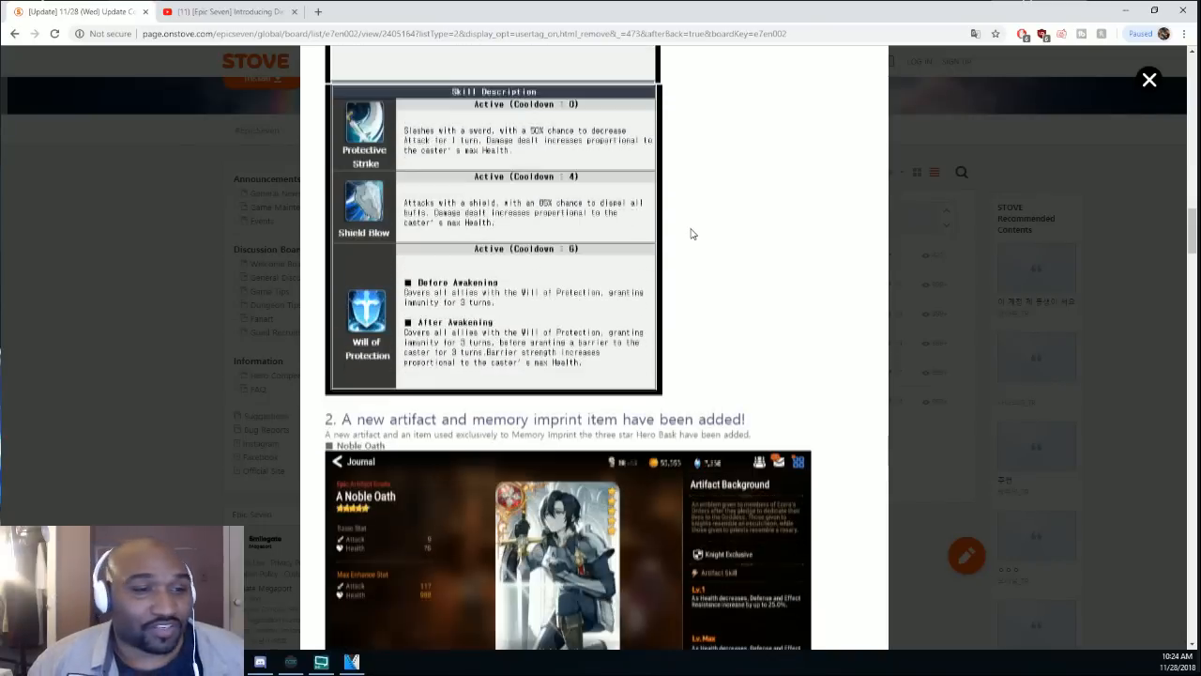
pyautogui.scroll(-3)
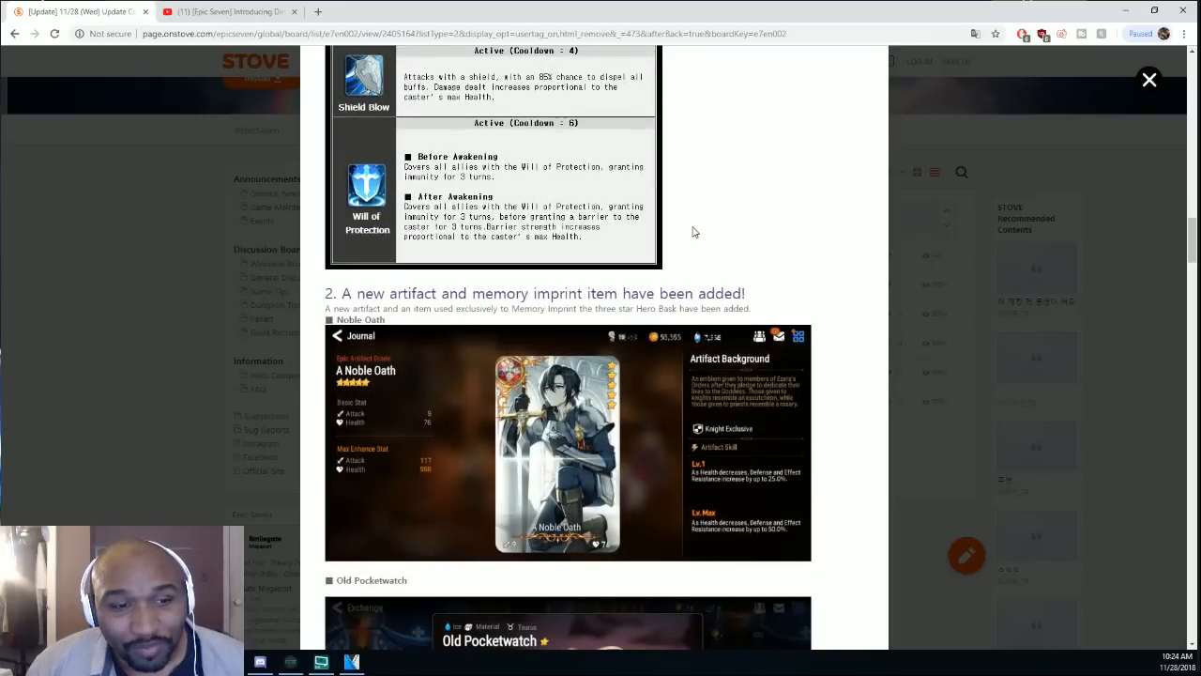
pyautogui.scroll(3)
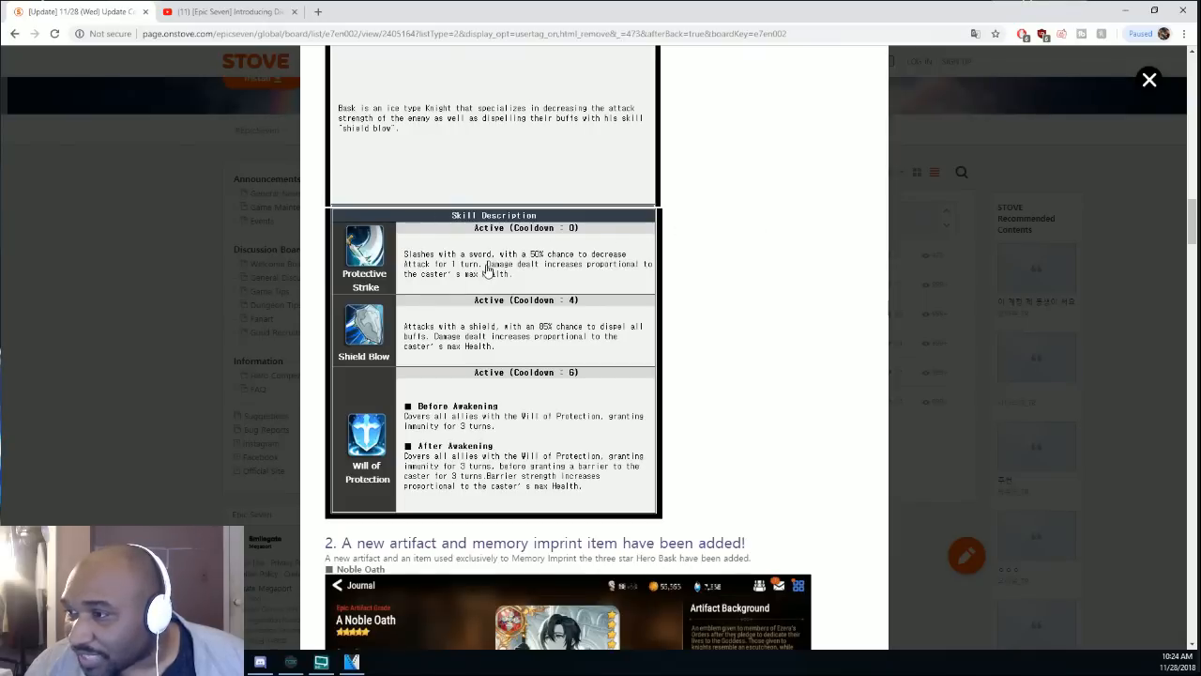
pyautogui.moveTo(625, 278)
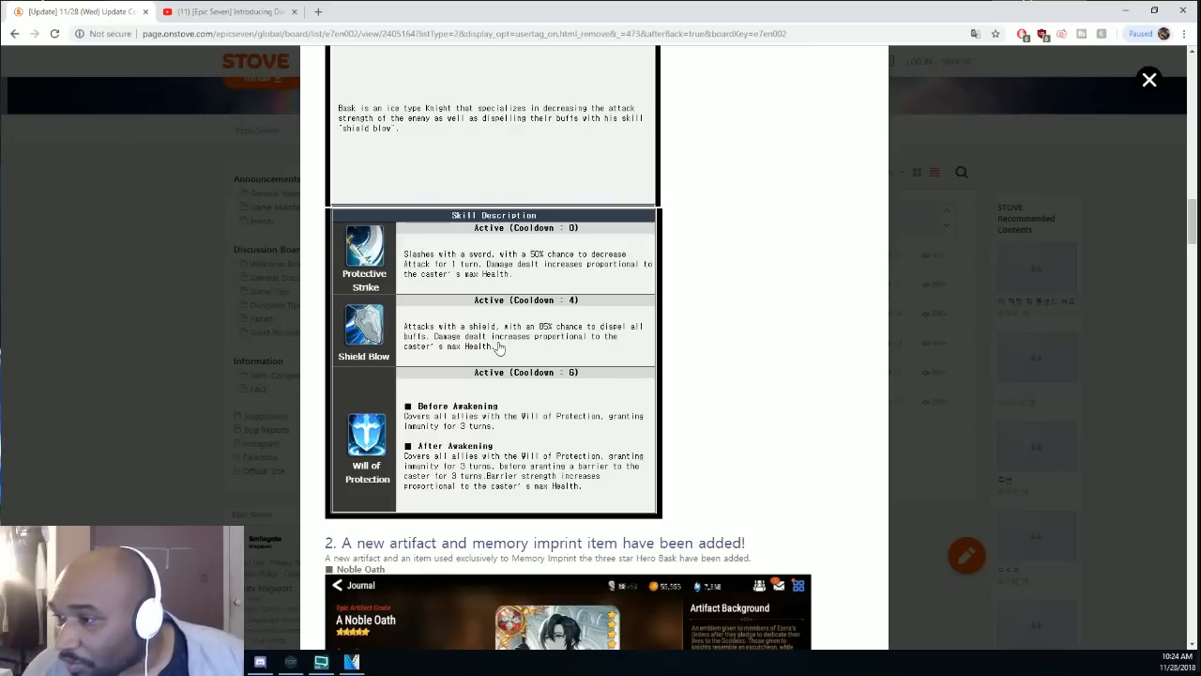
pyautogui.moveTo(585, 354)
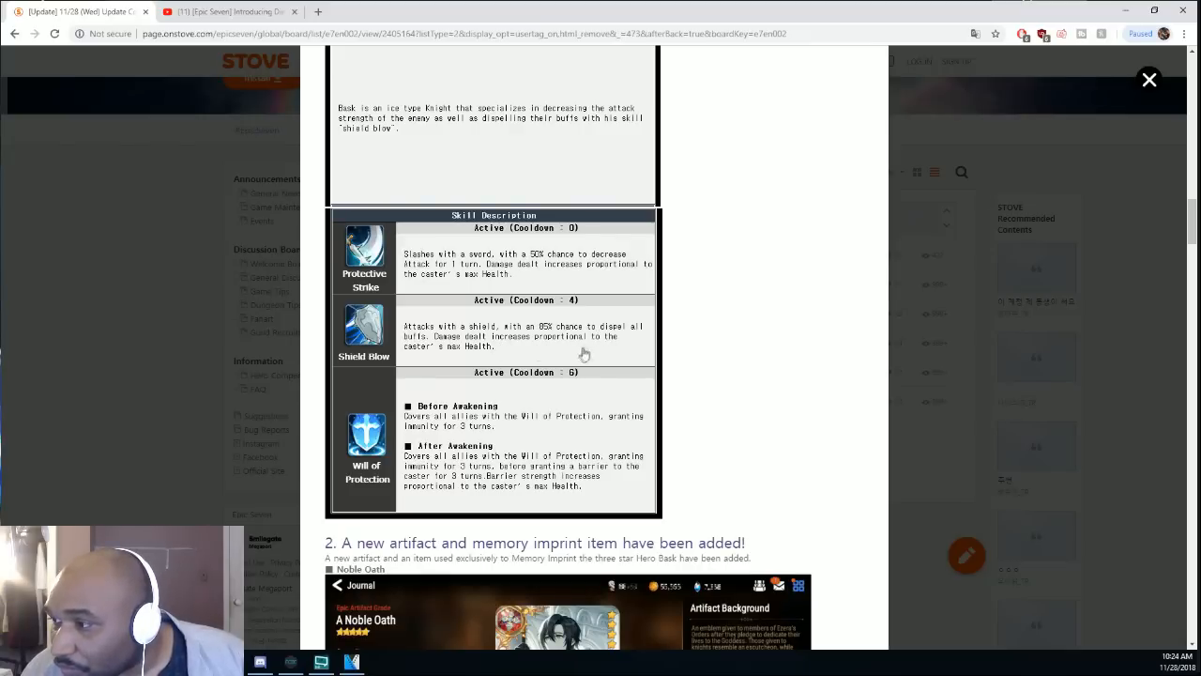
pyautogui.moveTo(502, 349)
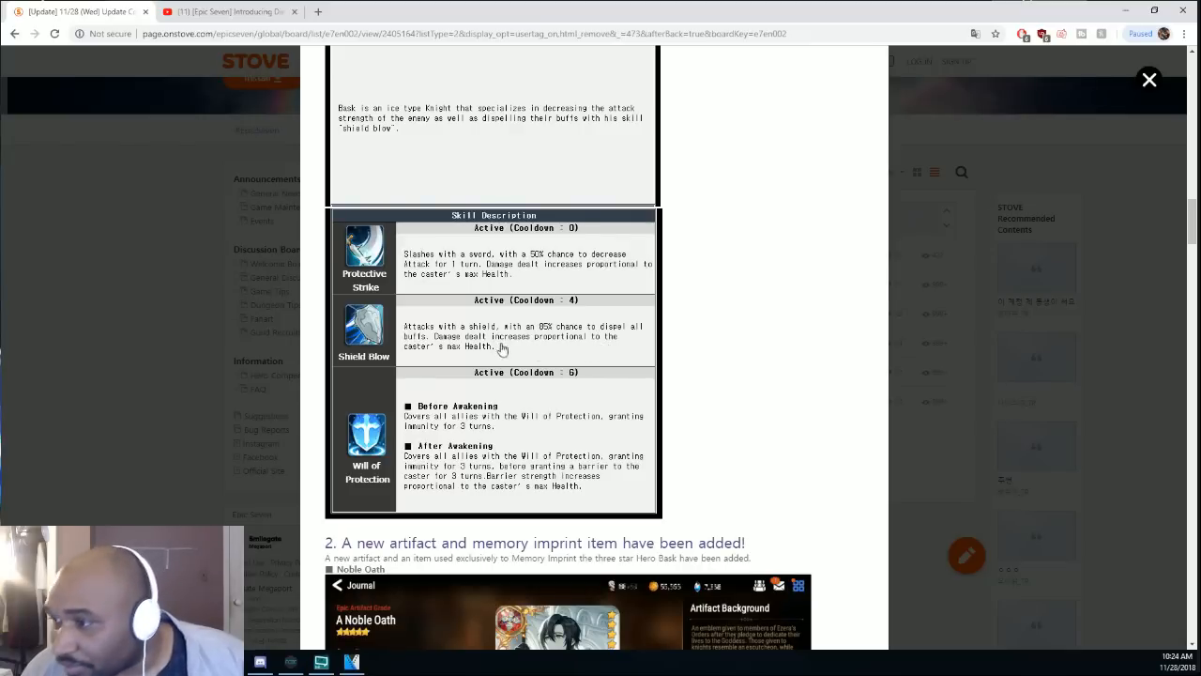
pyautogui.moveTo(541, 341)
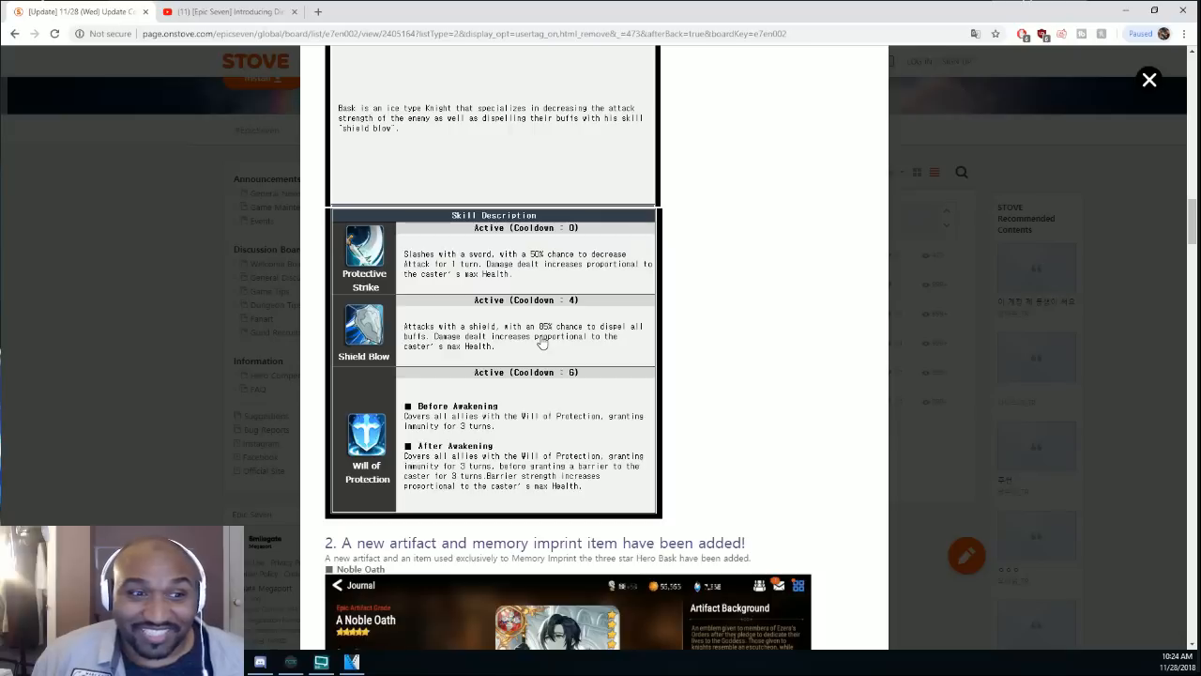
pyautogui.moveTo(511, 313)
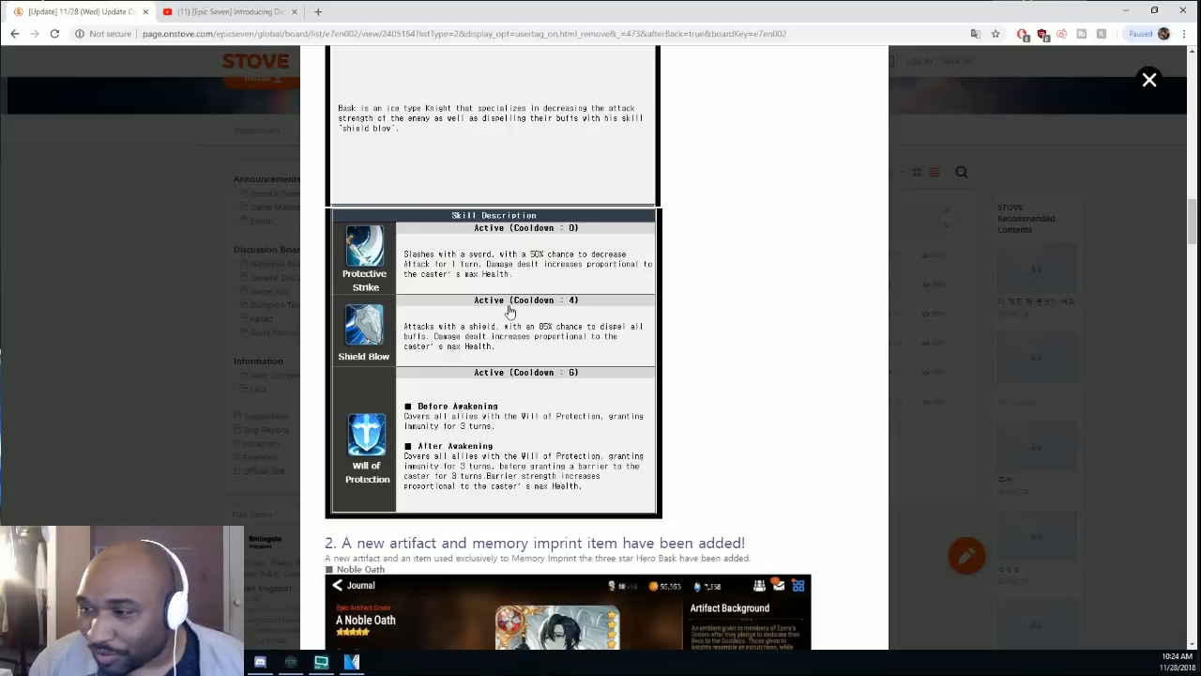
pyautogui.scroll(-3)
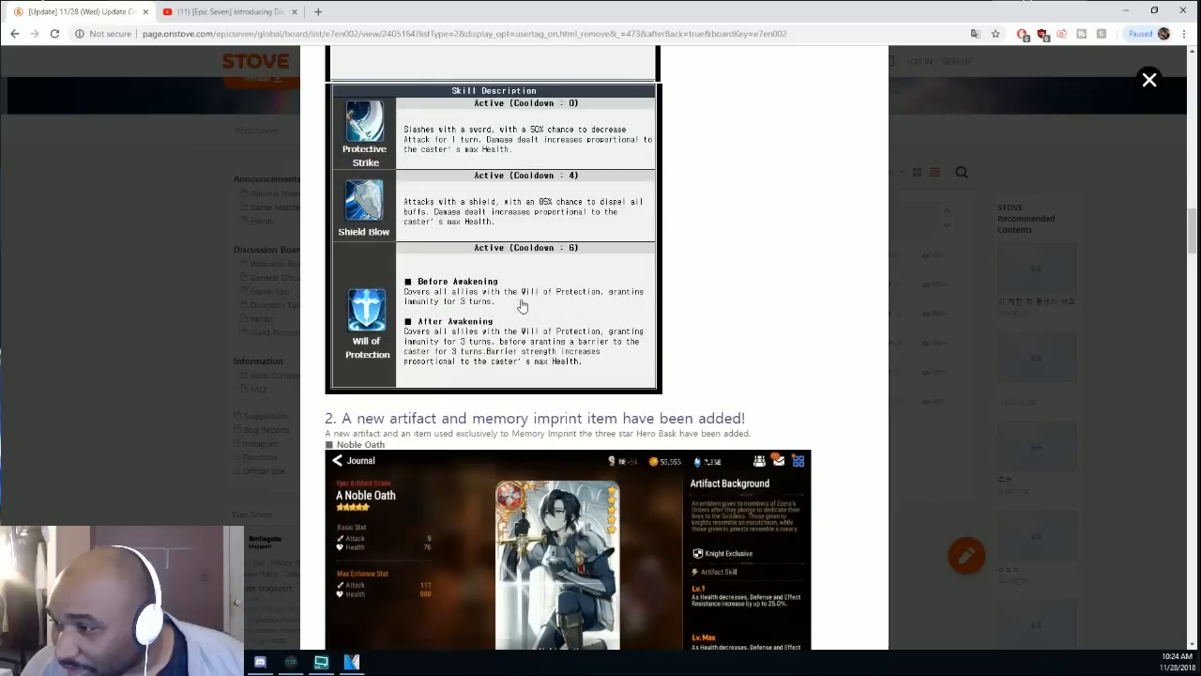
pyautogui.moveTo(467, 269)
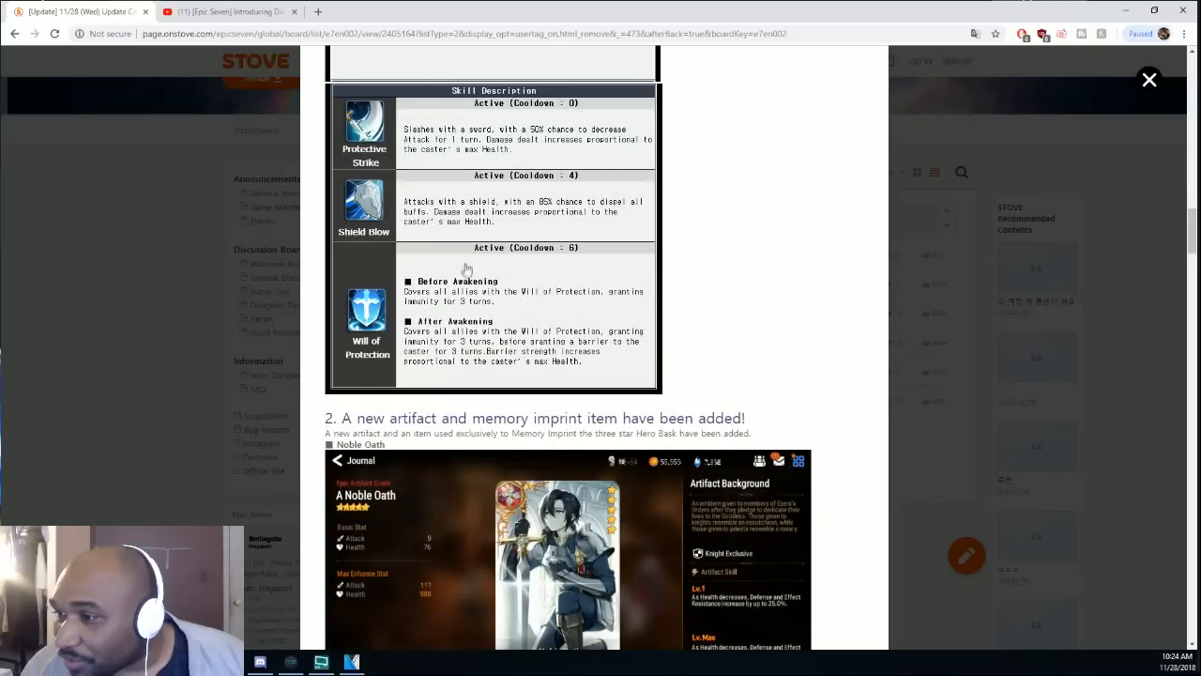
pyautogui.moveTo(498, 291)
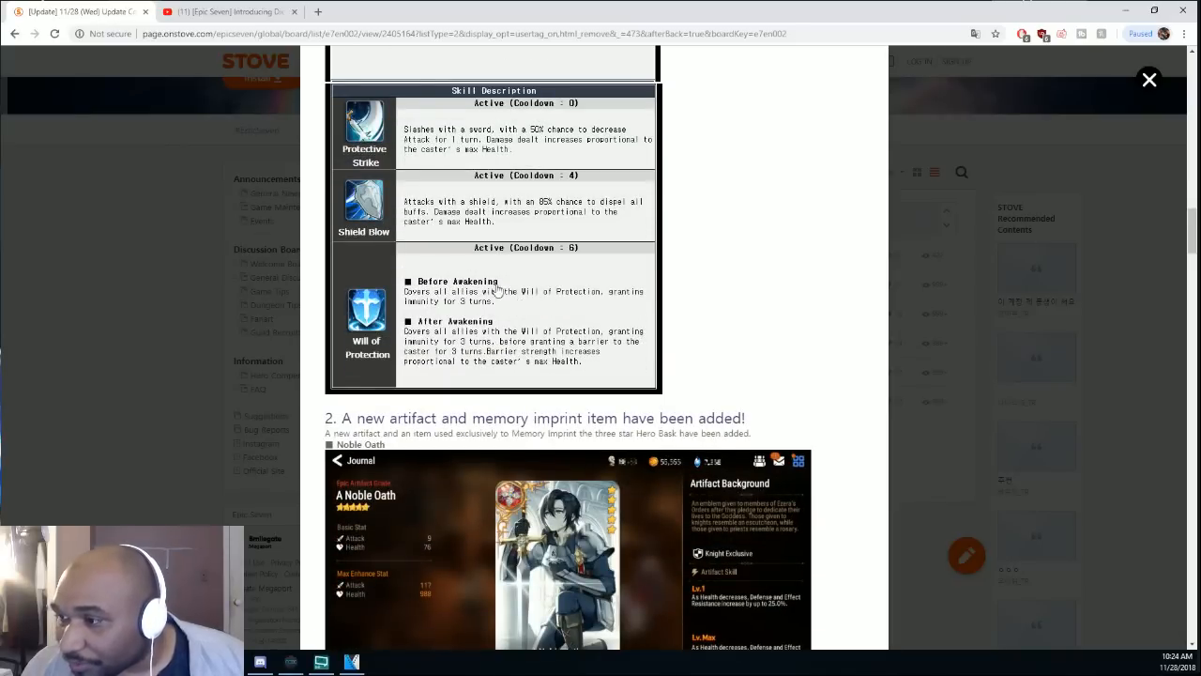
pyautogui.moveTo(514, 304)
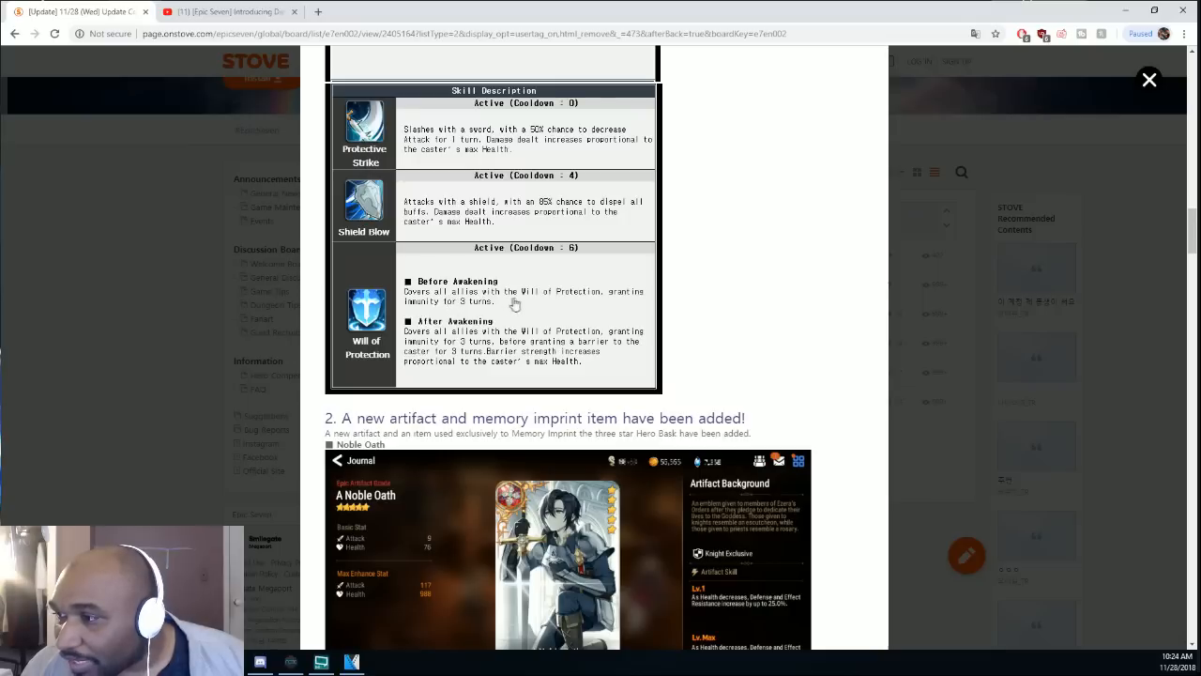
pyautogui.moveTo(494, 314)
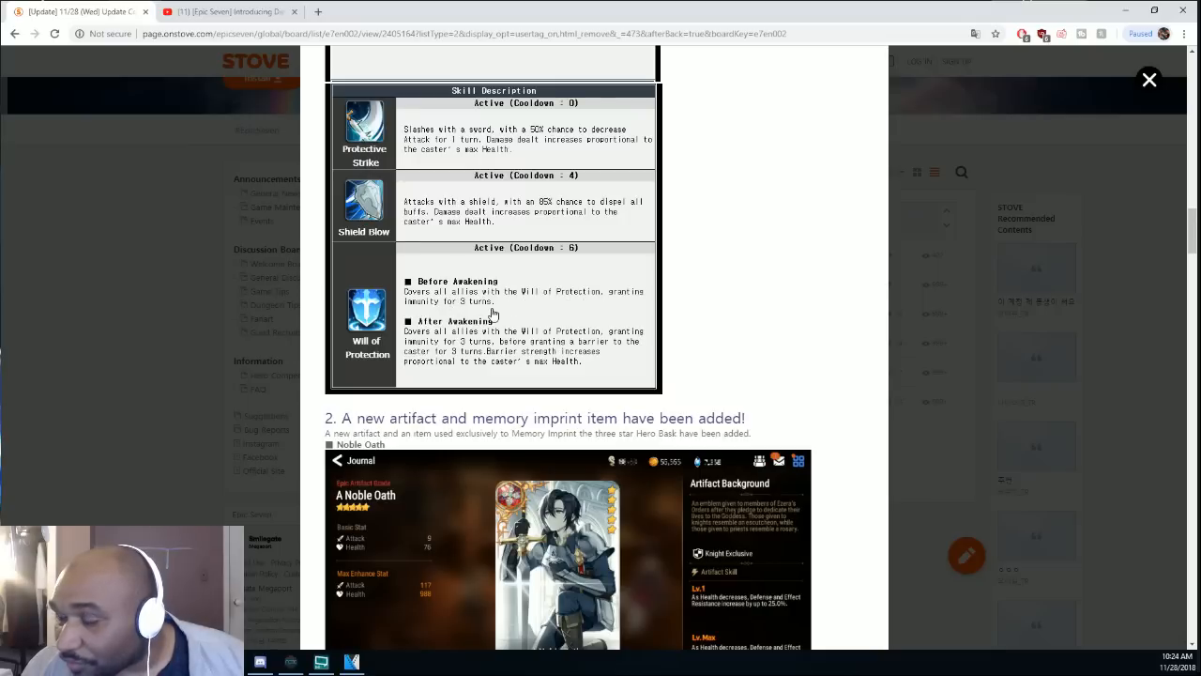
pyautogui.moveTo(449, 345)
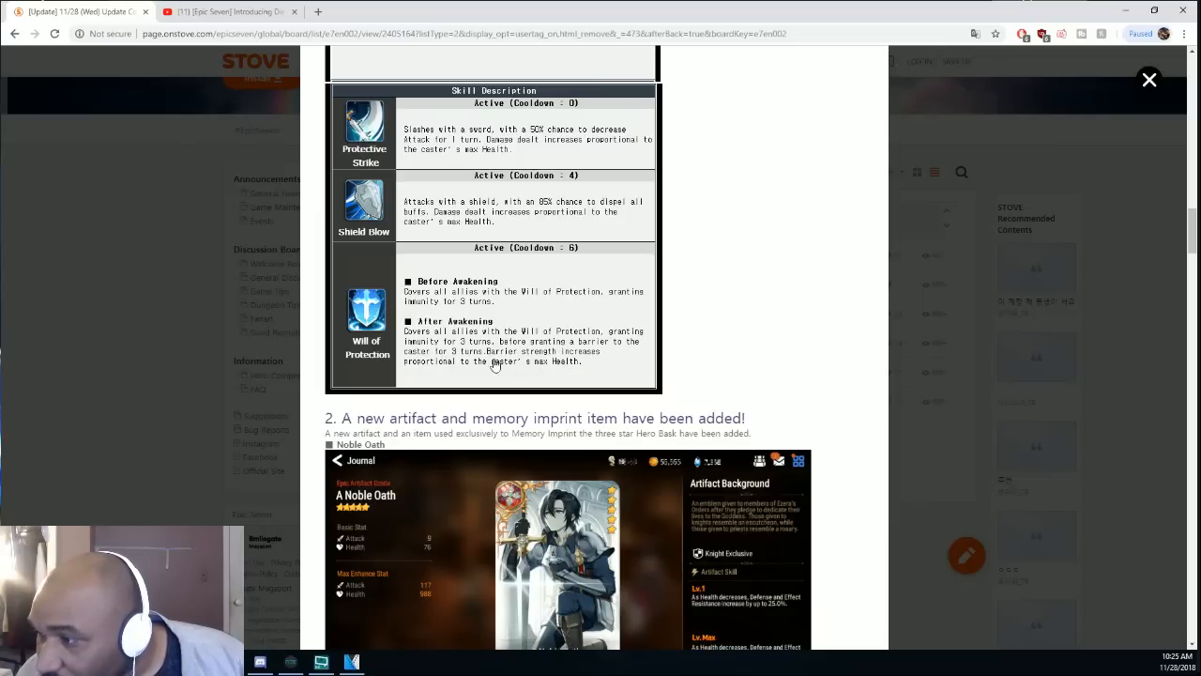
pyautogui.moveTo(562, 361)
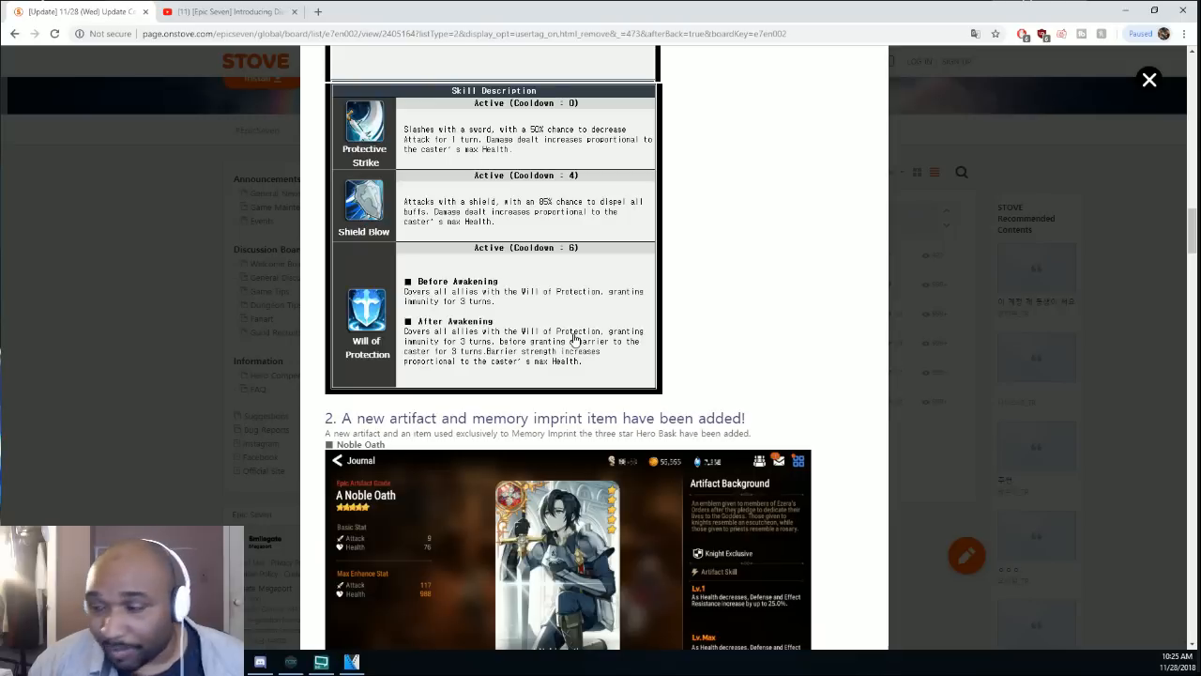
pyautogui.moveTo(553, 328)
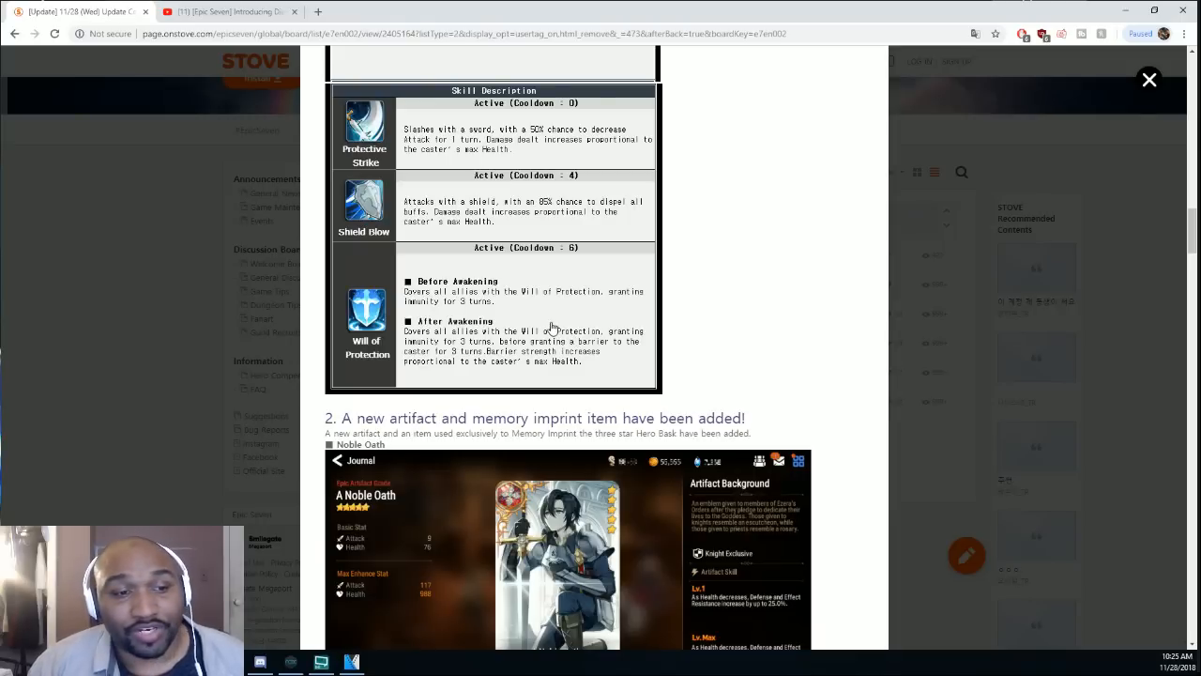
pyautogui.moveTo(547, 326)
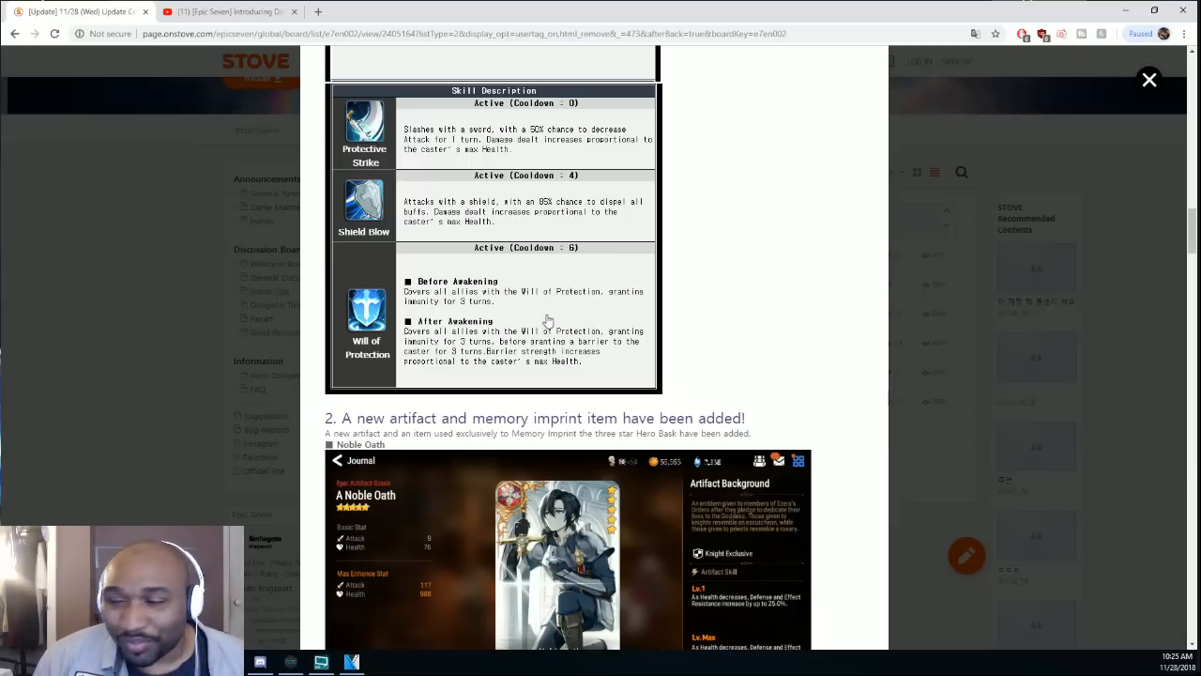
pyautogui.moveTo(711, 295)
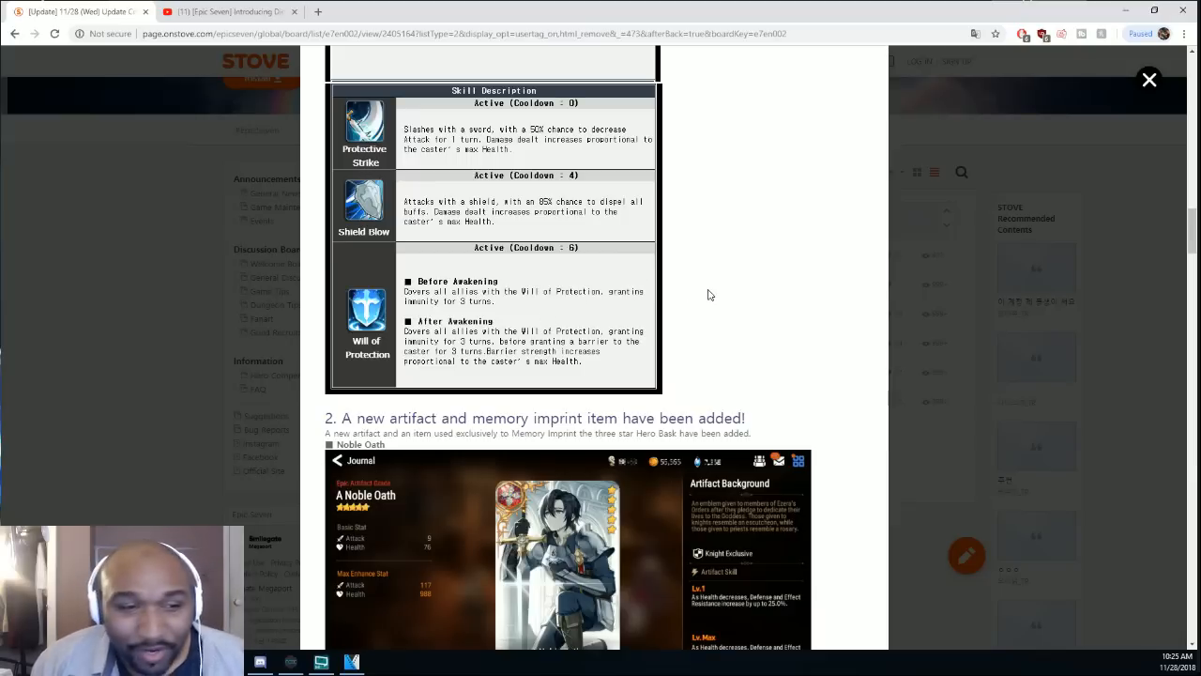
pyautogui.scroll(-3)
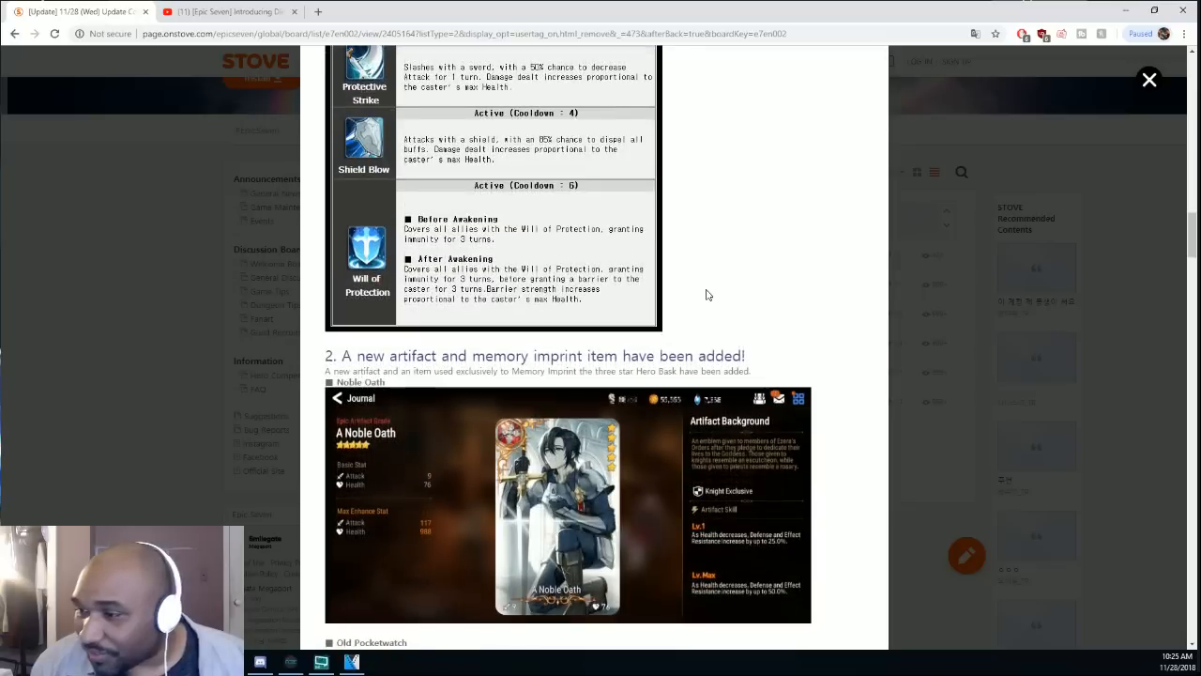
# Scroll to the Exchange Items table showing Wagon Grass and Guardian Amulet rewards
pyautogui.scroll(-3)
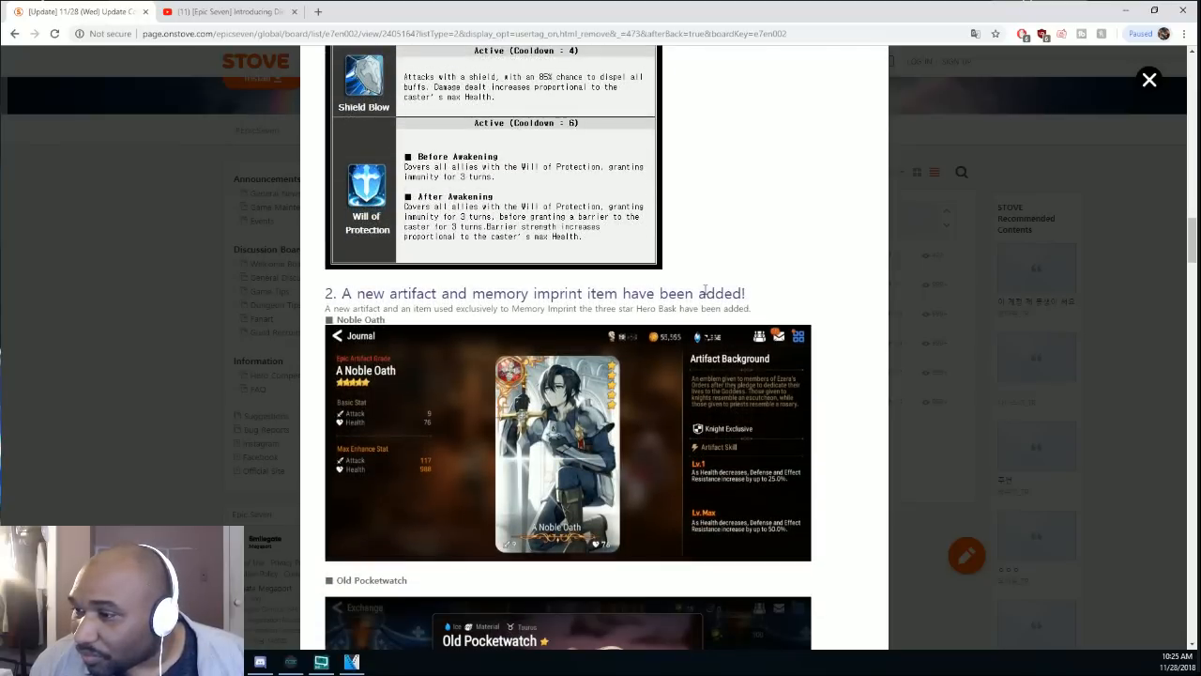
pyautogui.scroll(-3)
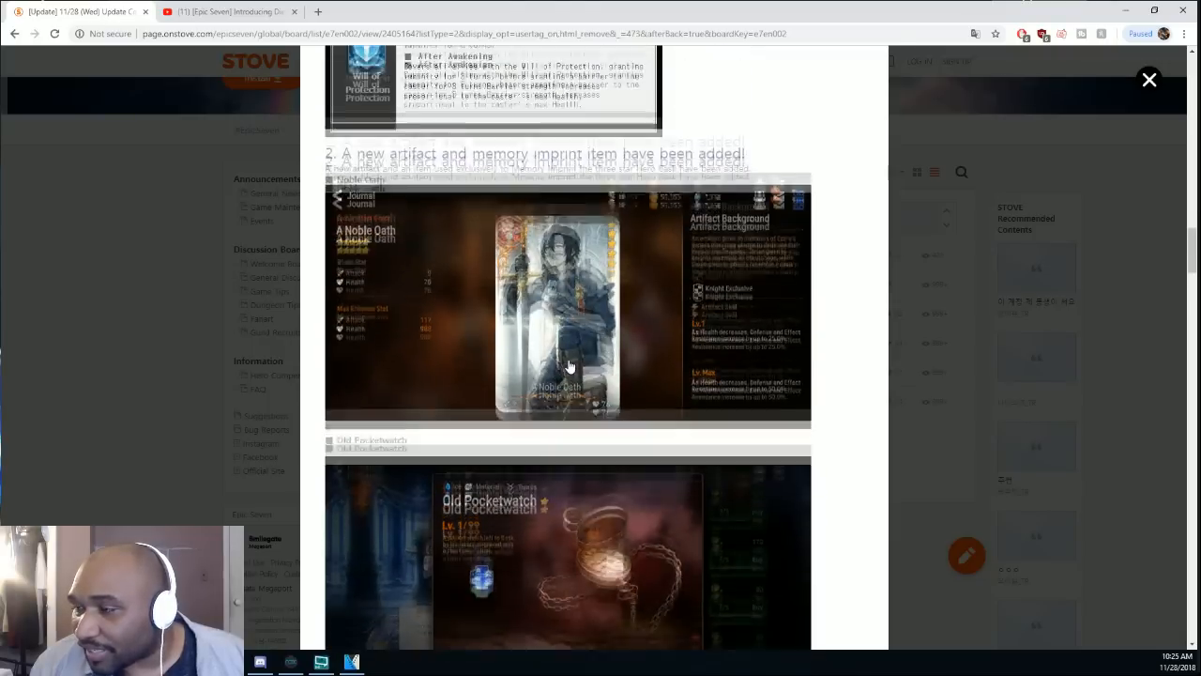
pyautogui.scroll(-3)
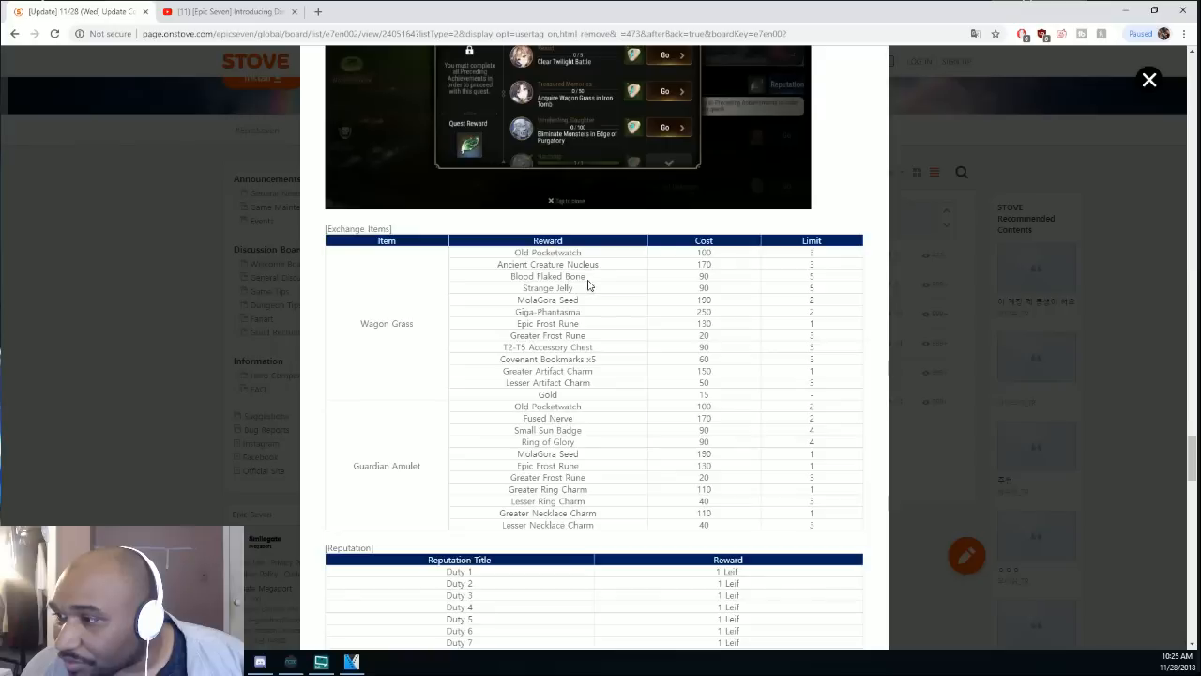
pyautogui.moveTo(739, 258)
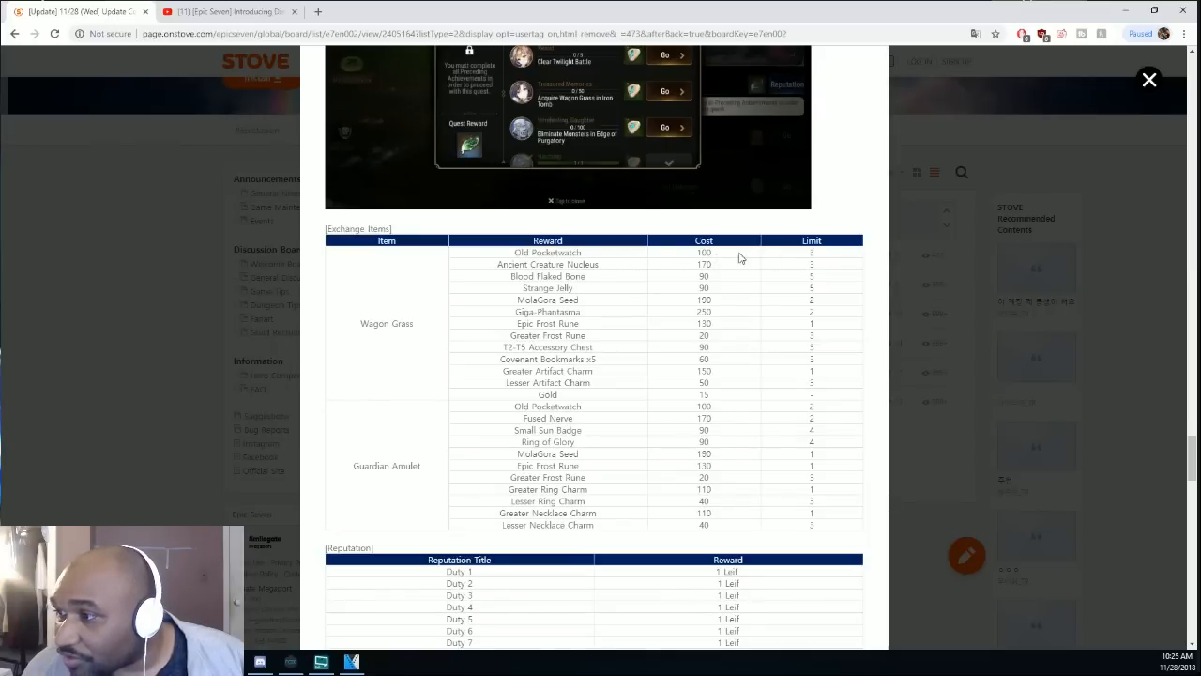
pyautogui.moveTo(579, 260)
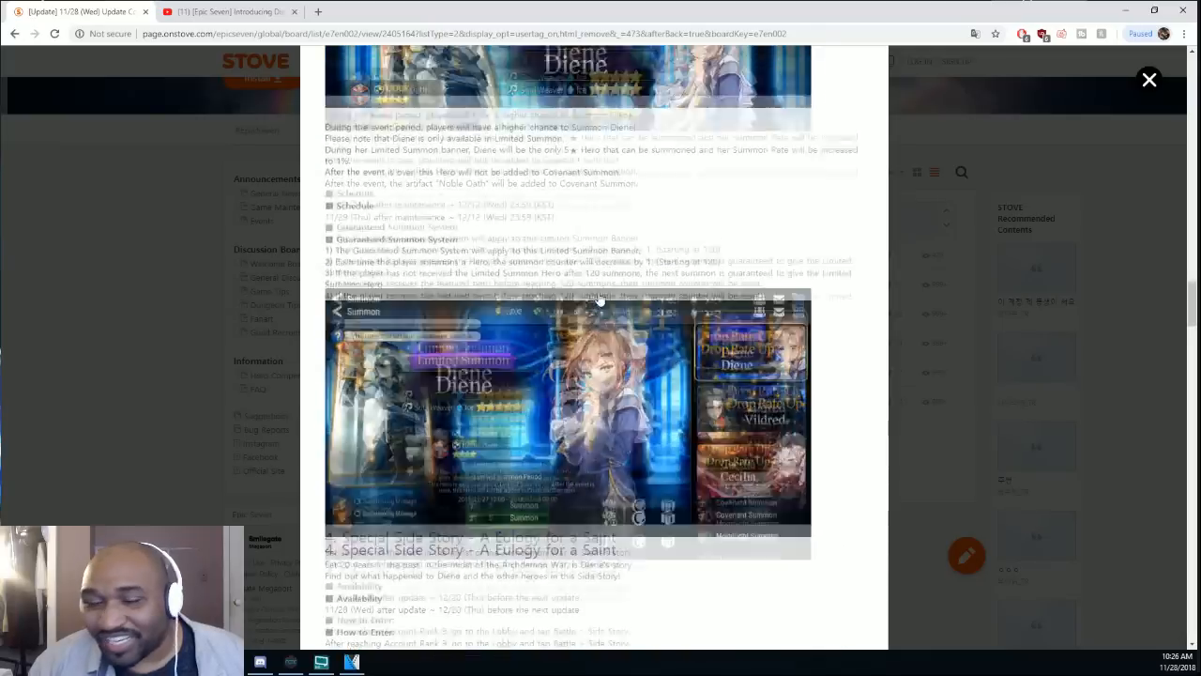
# Scroll back to Diene's skill introduction card with description and skill table
pyautogui.scroll(-3)
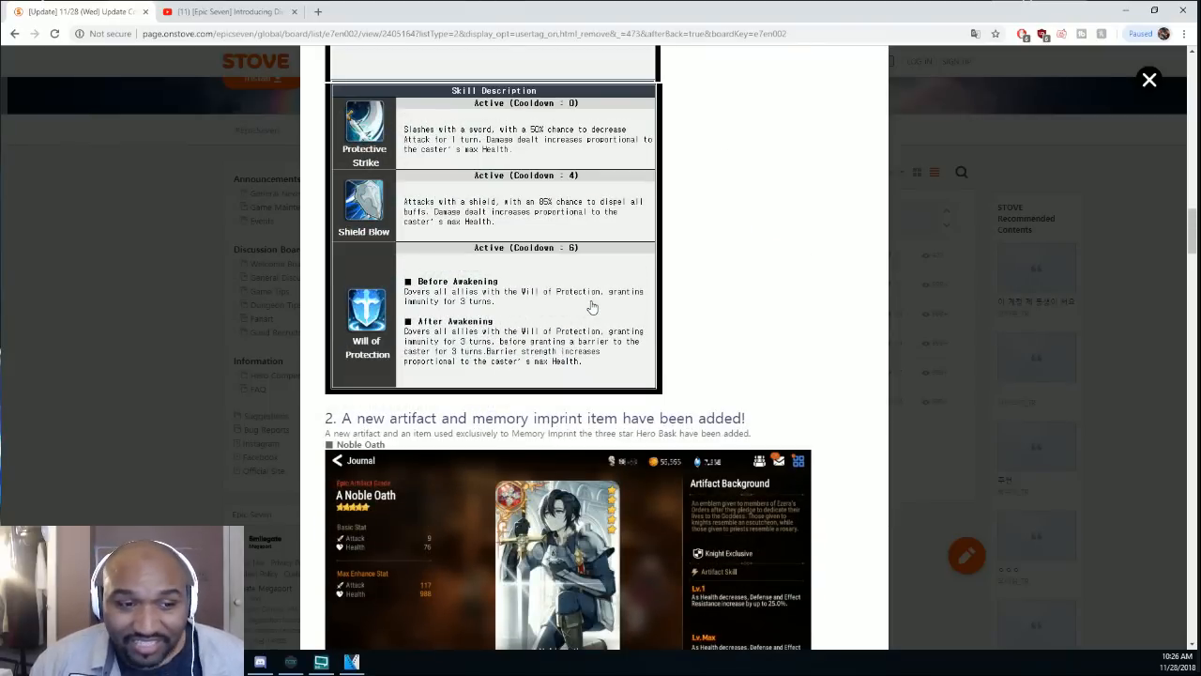
pyautogui.scroll(-3)
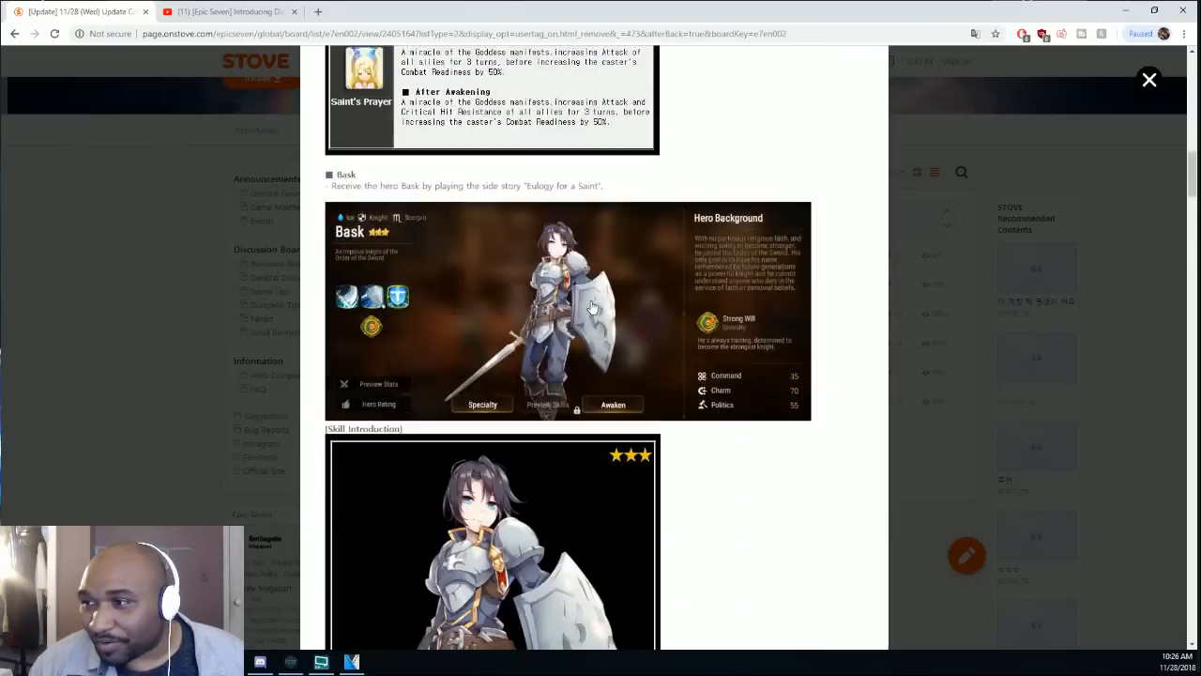
pyautogui.scroll(3)
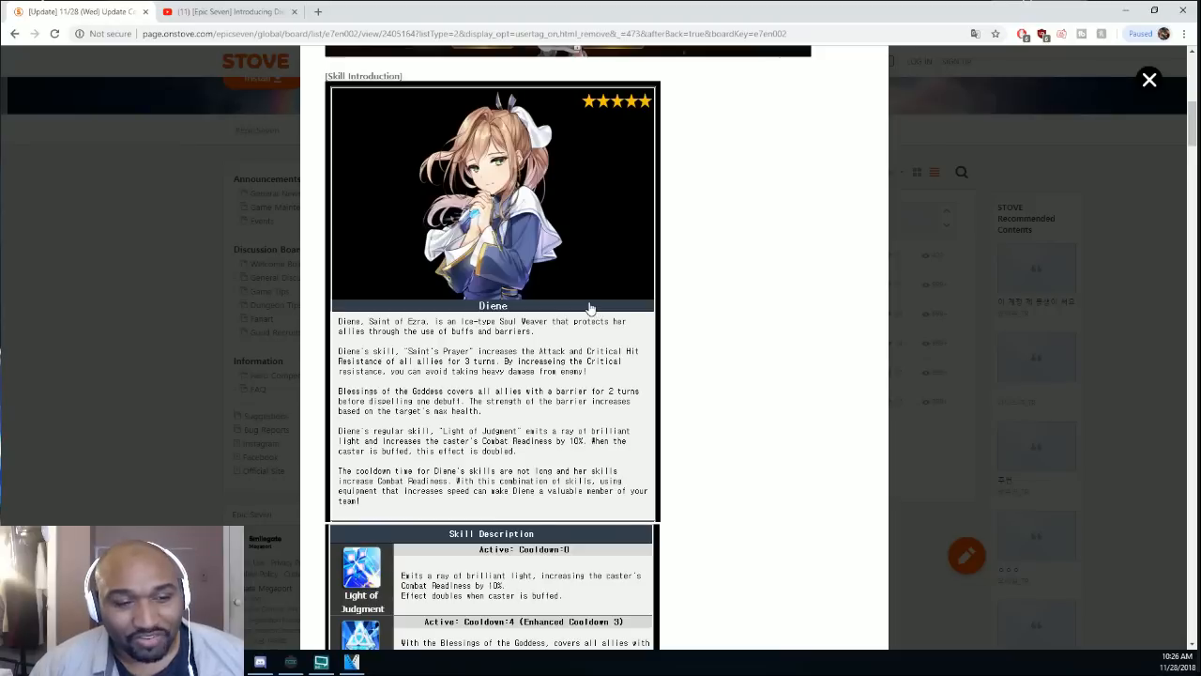
pyautogui.moveTo(582, 300)
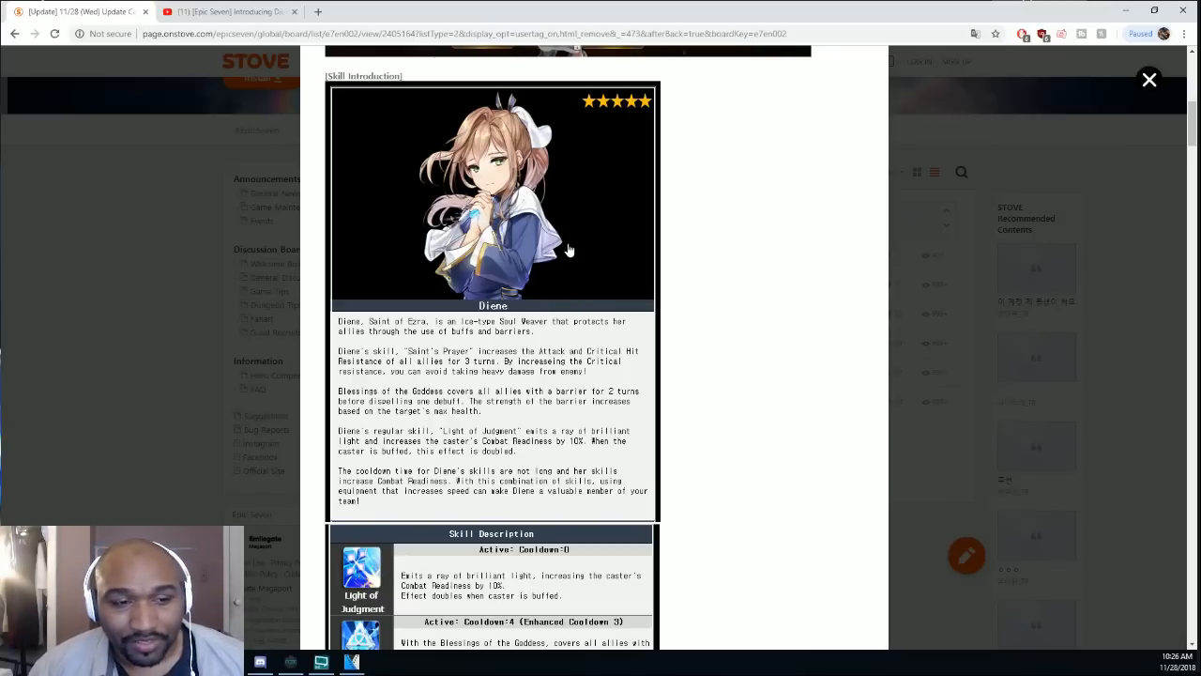
pyautogui.moveTo(605, 256)
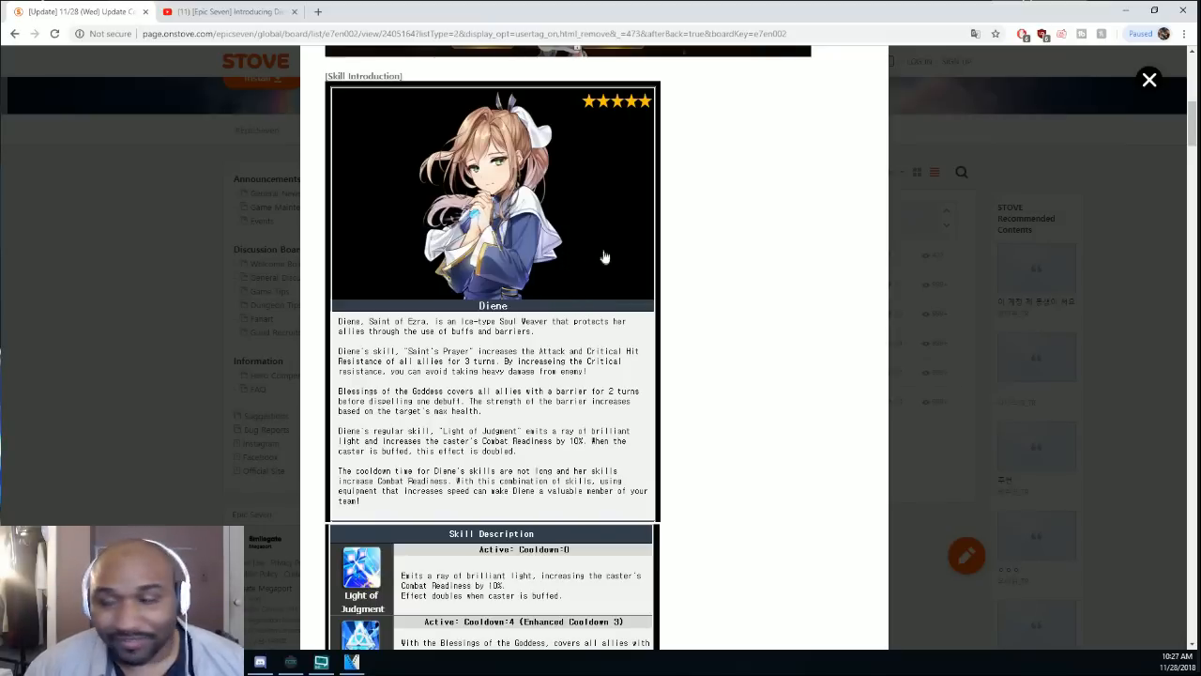